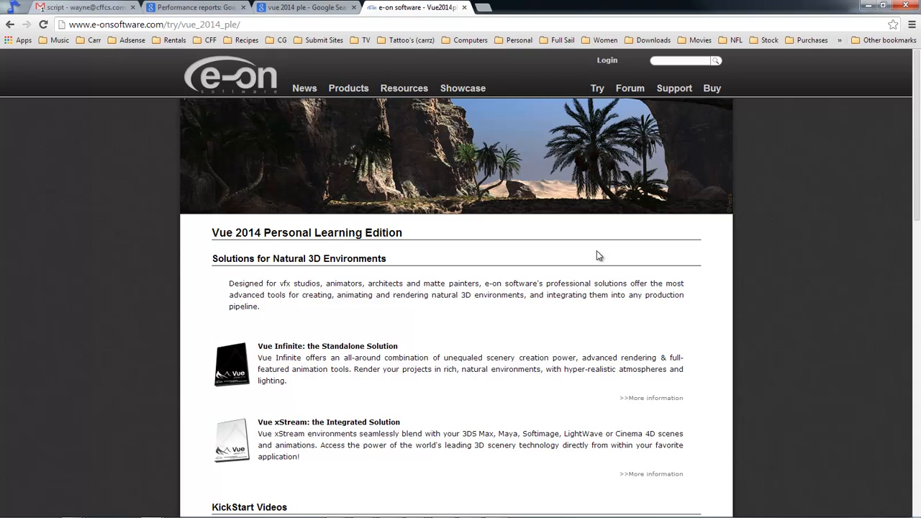
- Scroll the Vue 2014 PLE page and open the 'Create an Account at e-onsoftware.com' form
scroll(down, 3)
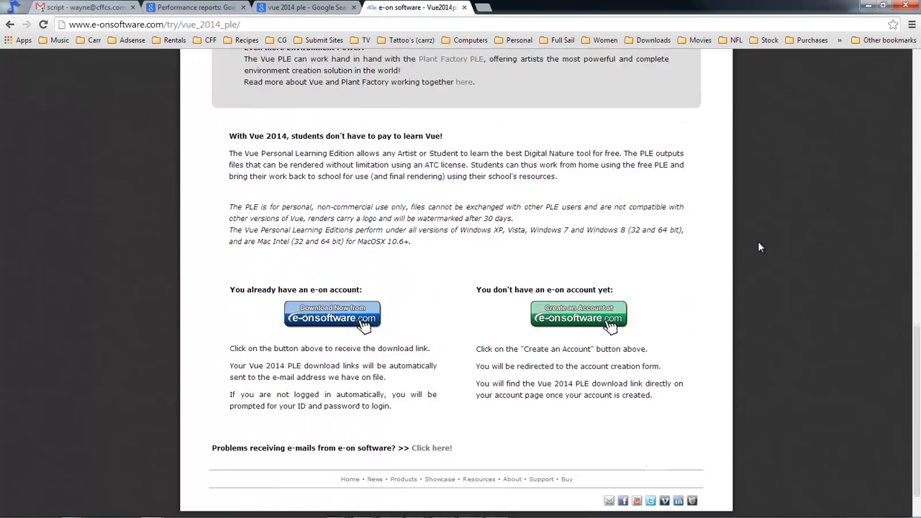
scroll(down, 3)
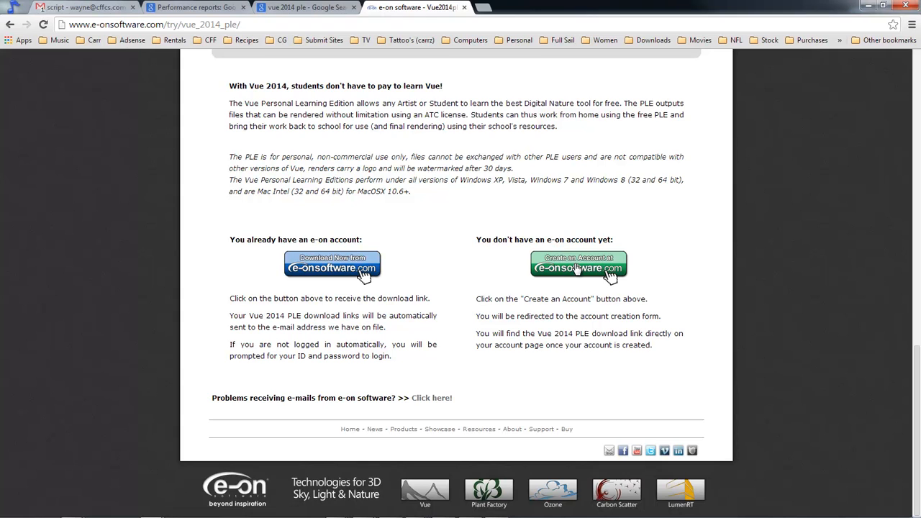
click(579, 264)
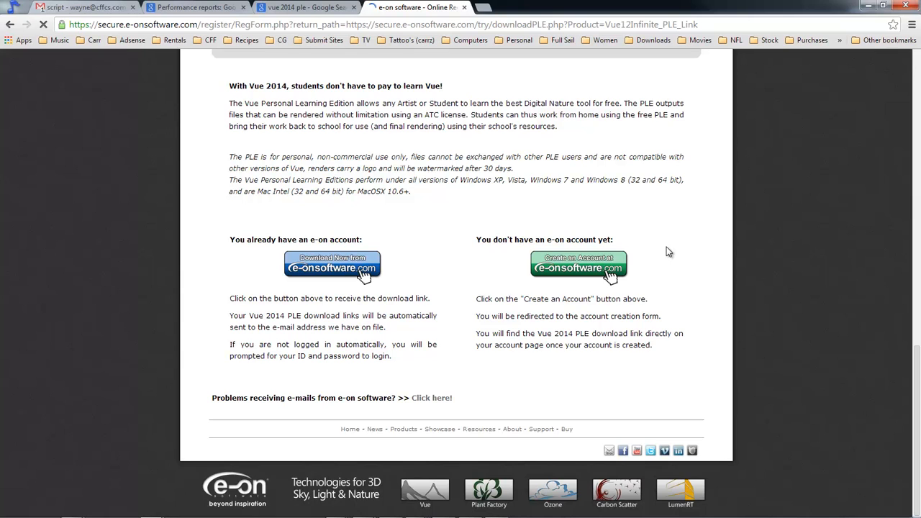
- Complete the Create Your Account form with the security code and submit it with Open Account
click(579, 264)
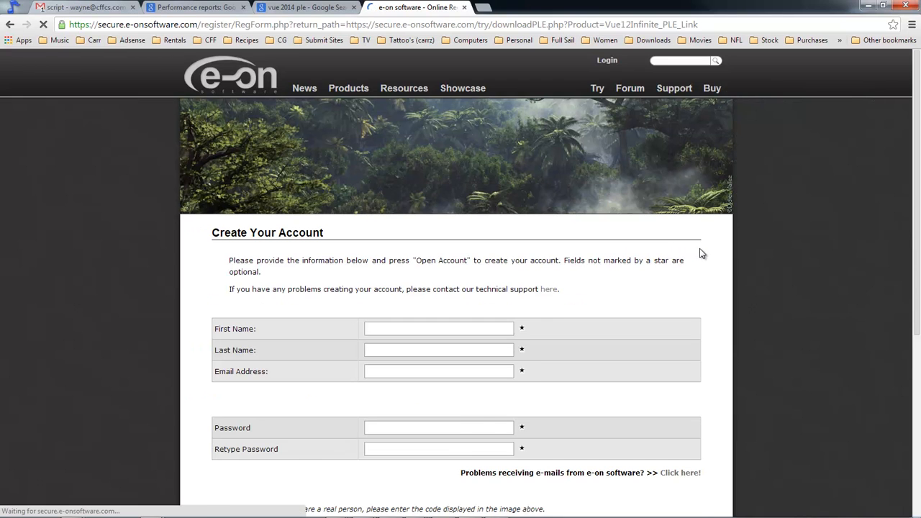
scroll(down, 3)
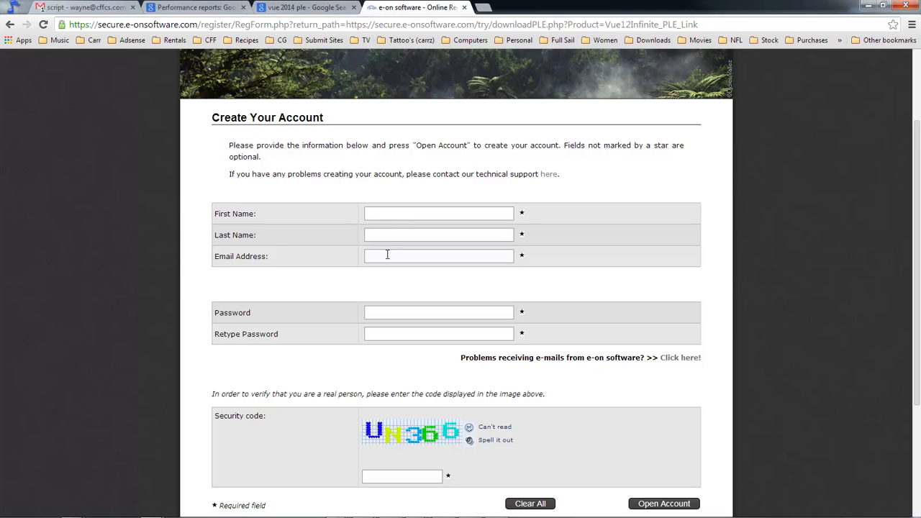
mouse_move(674, 338)
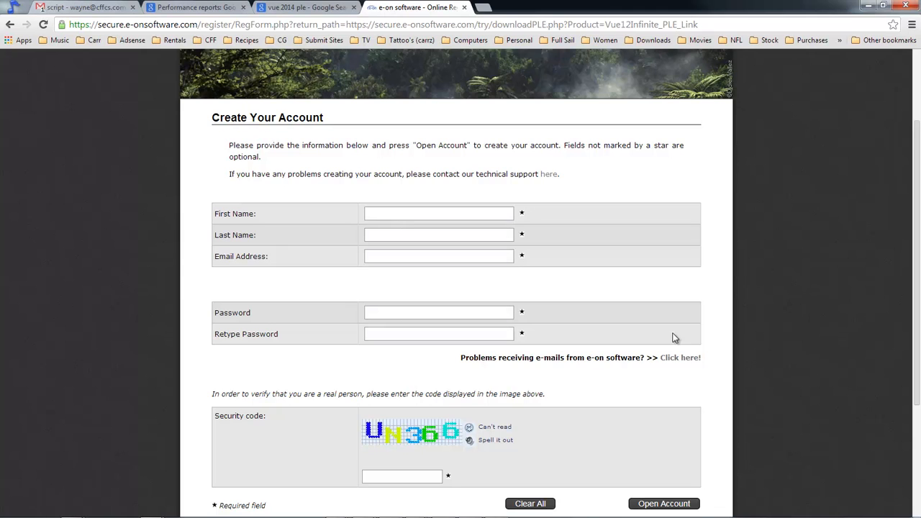
scroll(down, 3)
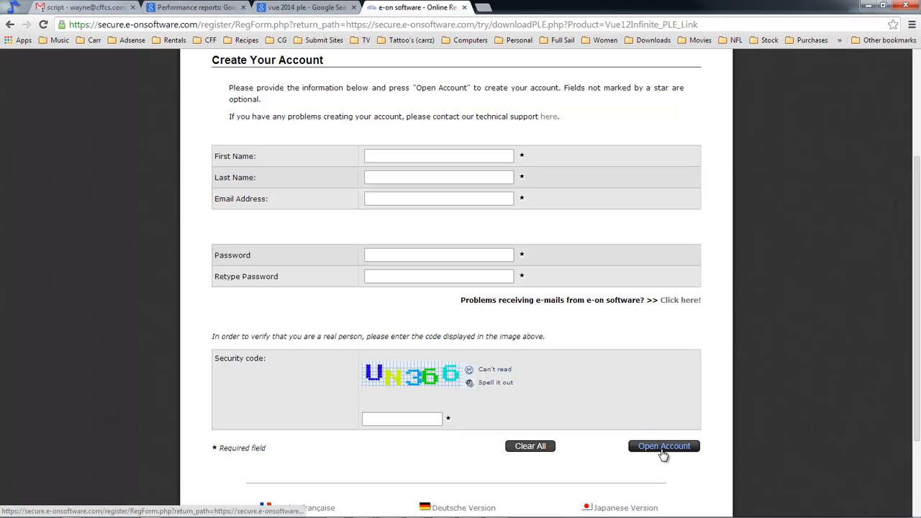
scroll(up, 3)
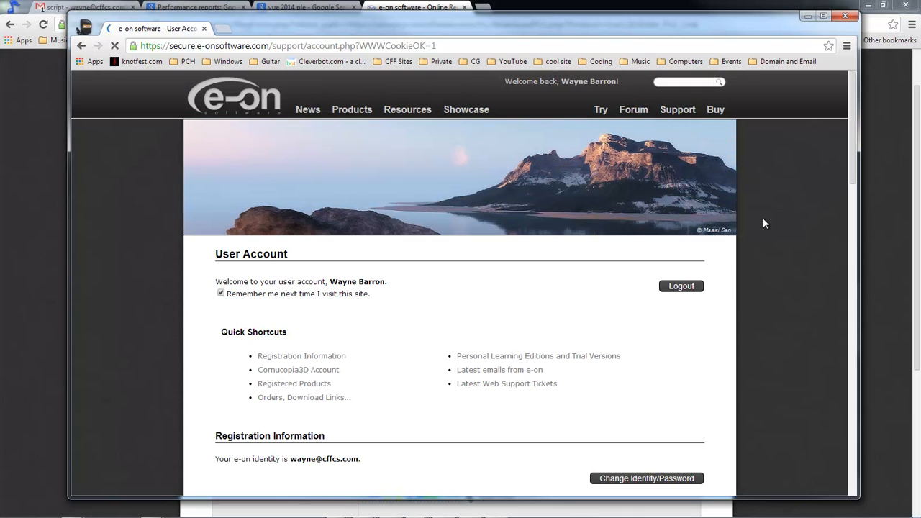
- Request the Vue xStream/Infinite PLE download from the Personal Learning Editions section
scroll(down, 3)
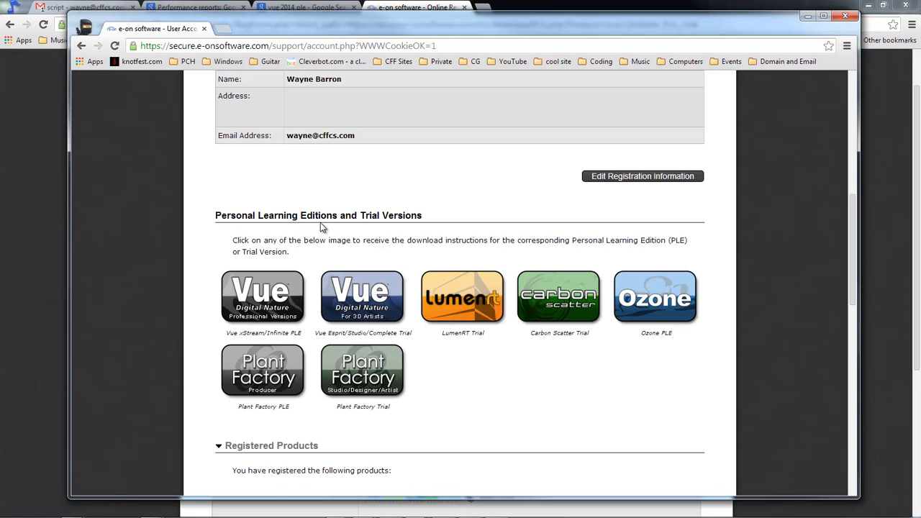
mouse_move(437, 250)
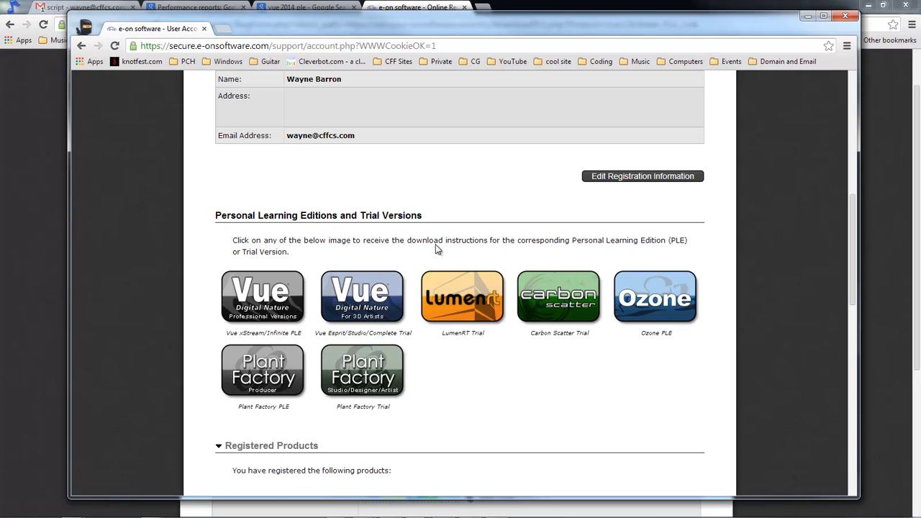
mouse_move(263, 295)
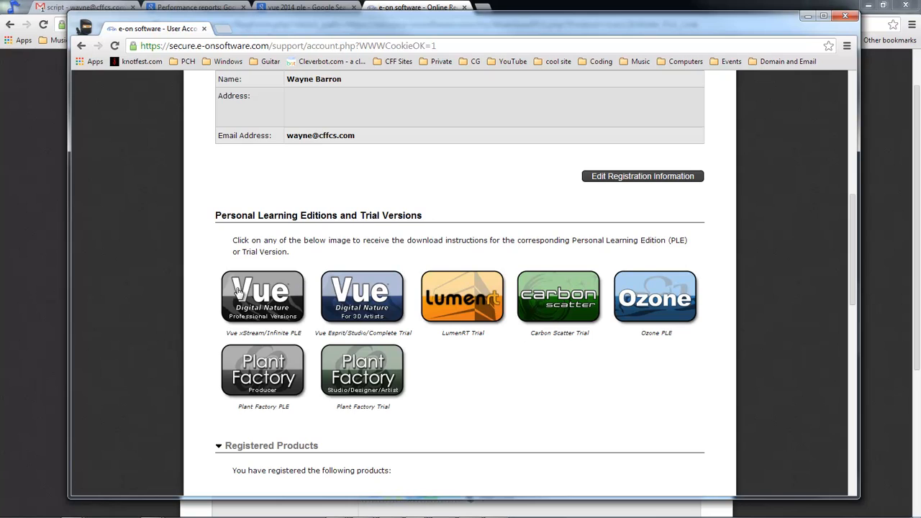
mouse_move(272, 299)
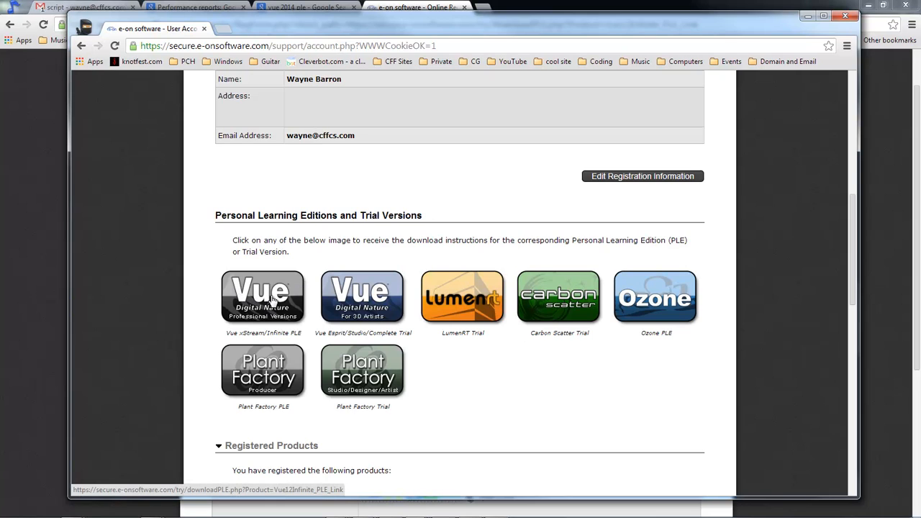
mouse_move(272, 301)
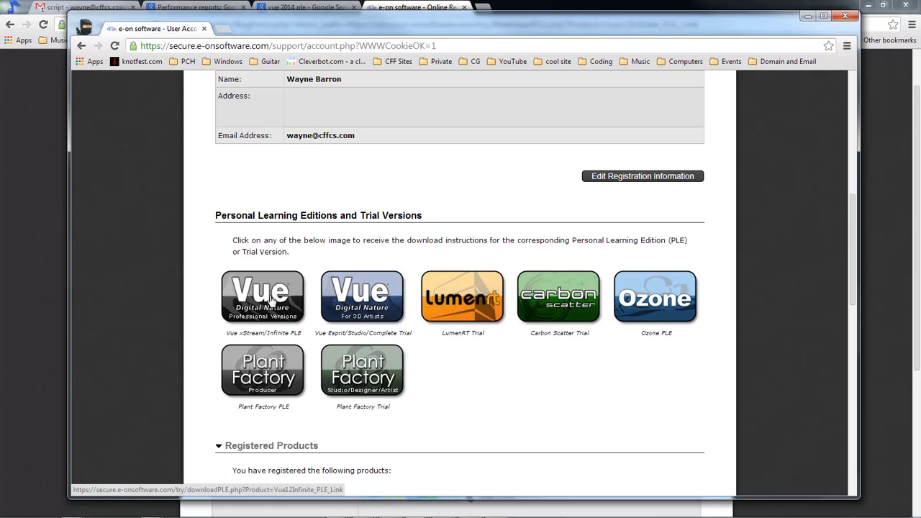
click(262, 297)
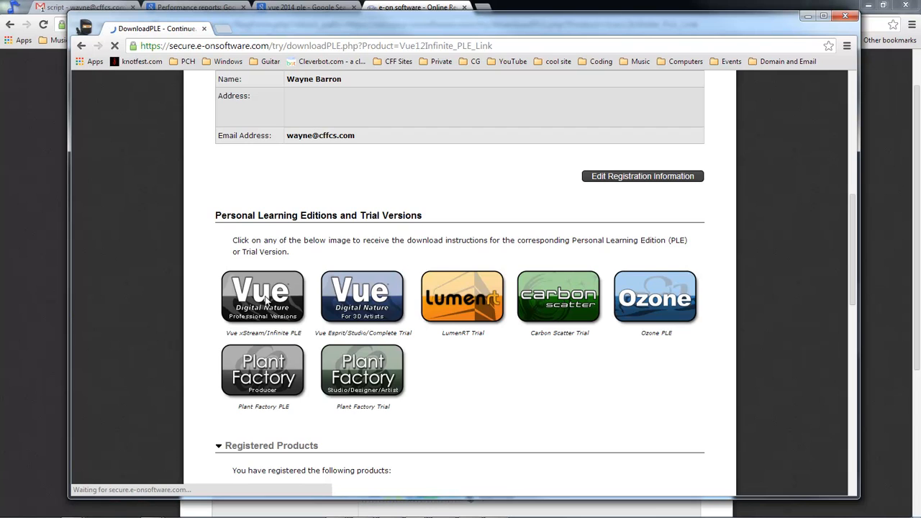
- Wait for the 'Vue 2014 PLE Download Information Sent!' confirmation page
click(263, 297)
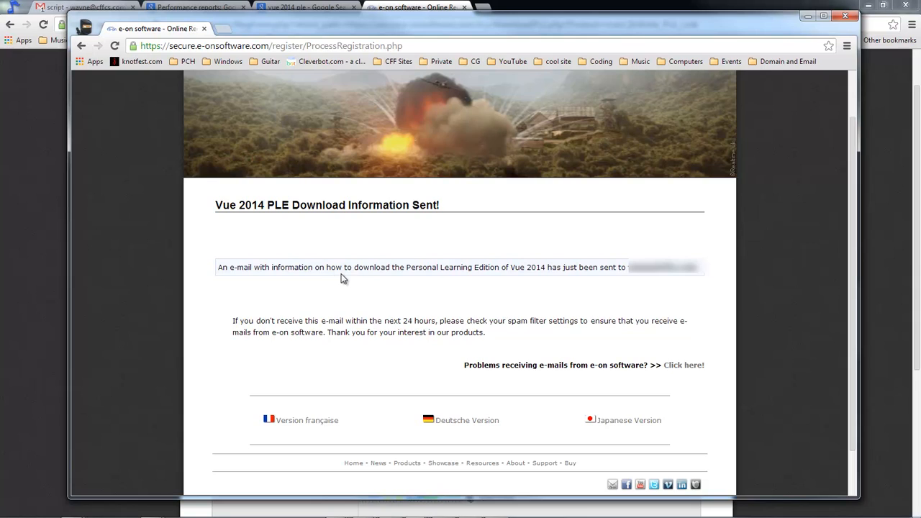
mouse_move(494, 279)
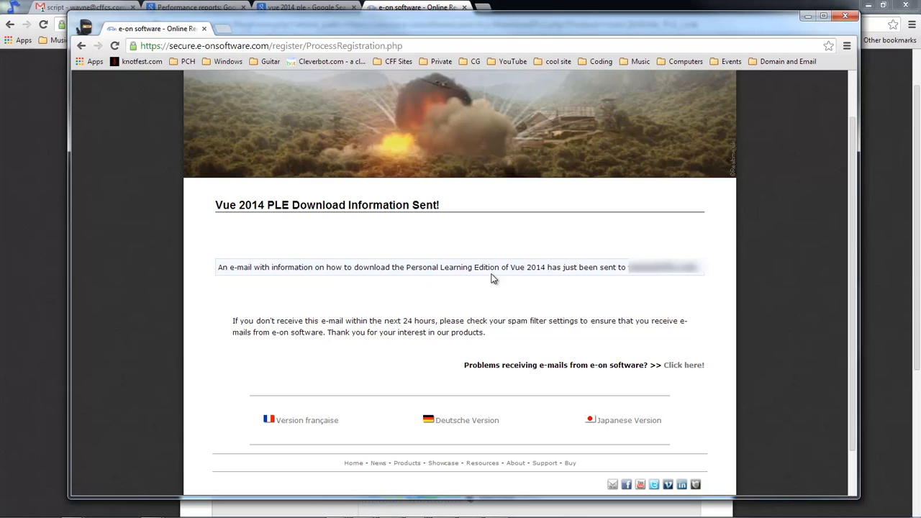
mouse_move(593, 279)
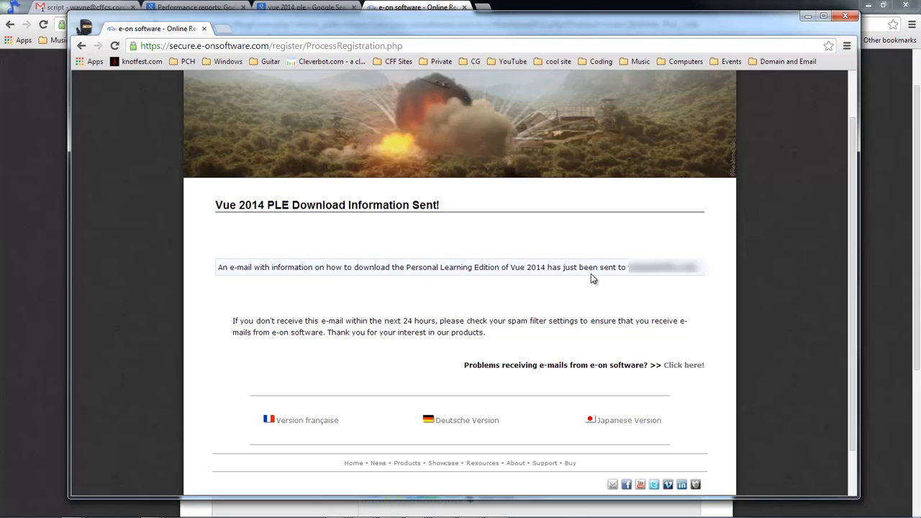
mouse_move(645, 277)
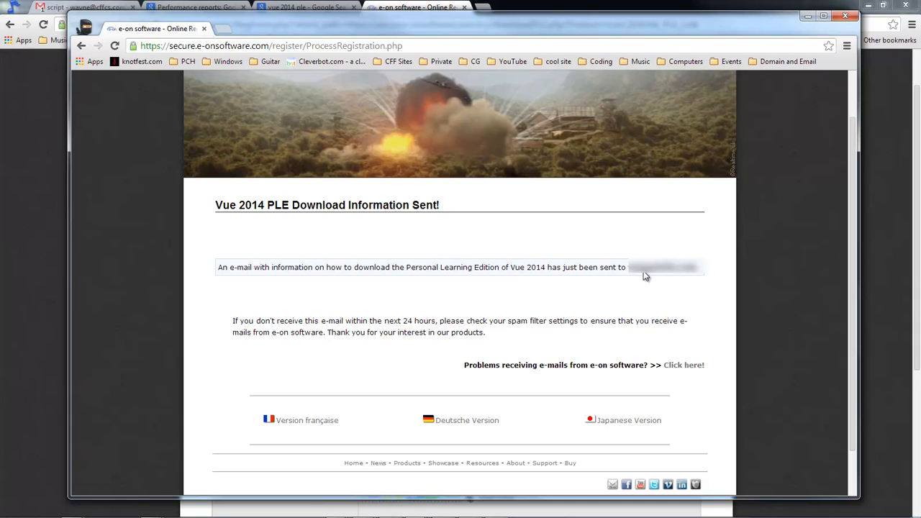
mouse_move(677, 290)
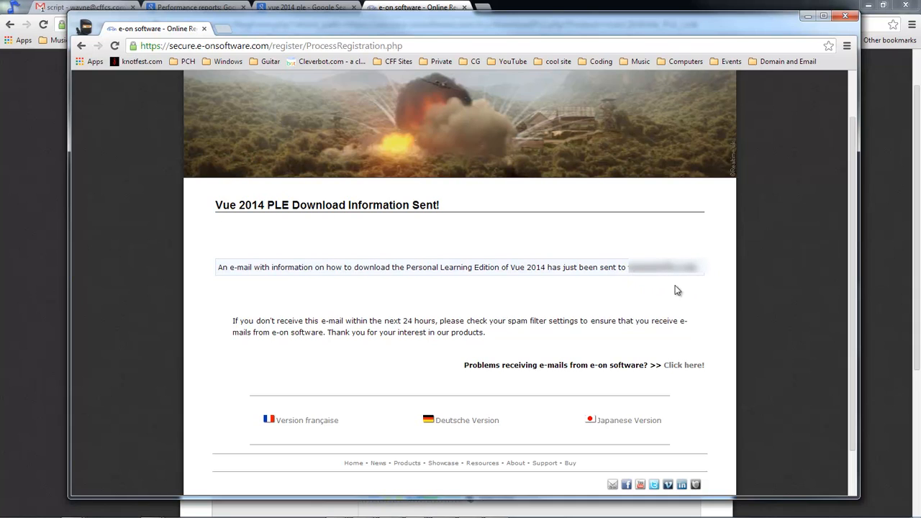
mouse_move(249, 329)
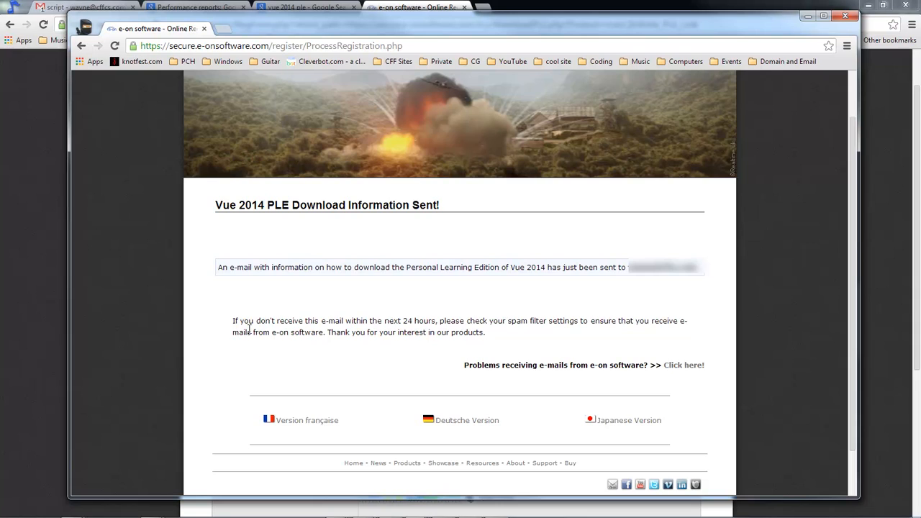
mouse_move(526, 336)
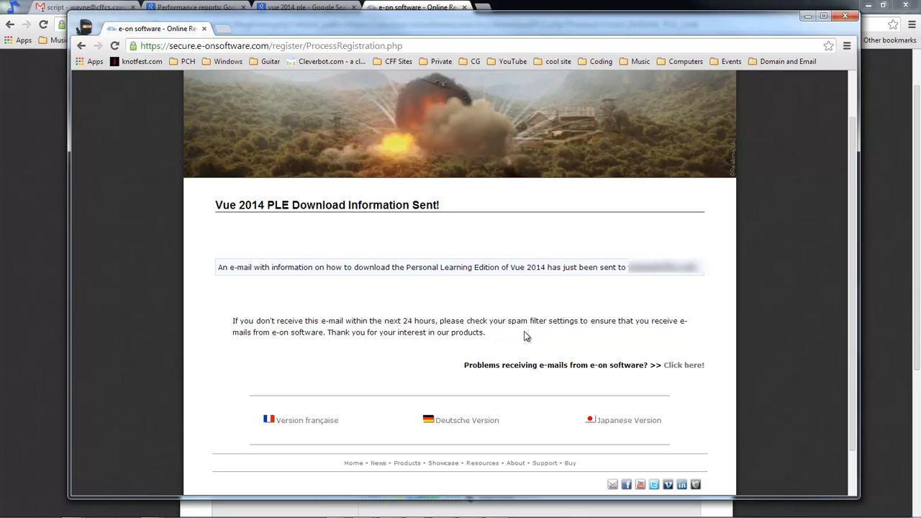
mouse_move(729, 322)
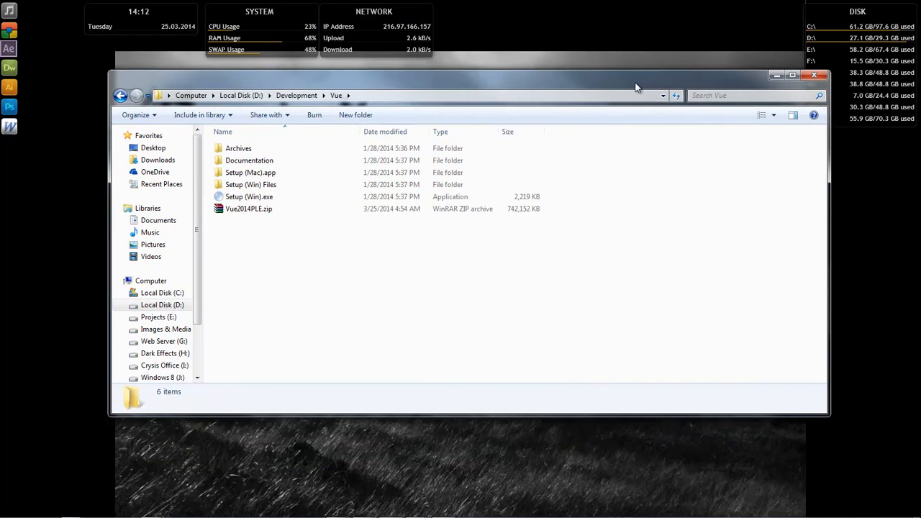
- Locate Setup (Win).exe in the D:\Development\Vue folder
click(248, 209)
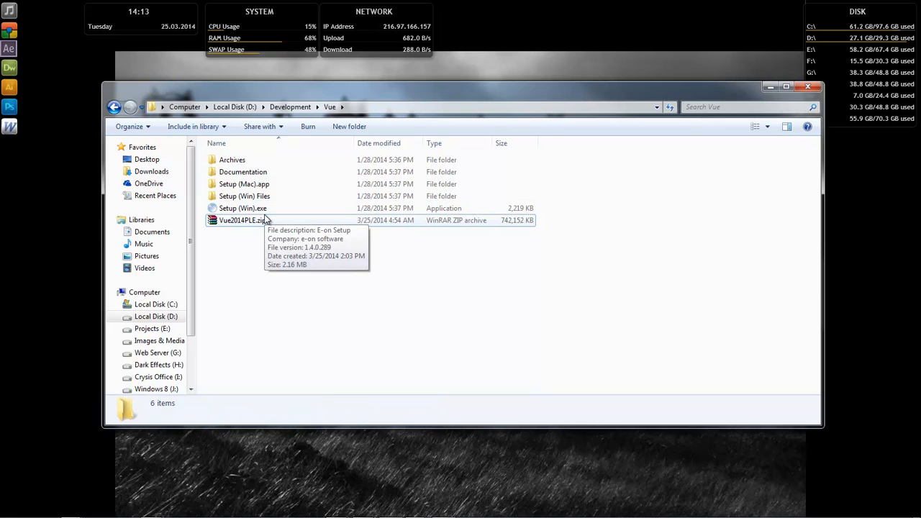
click(242, 208)
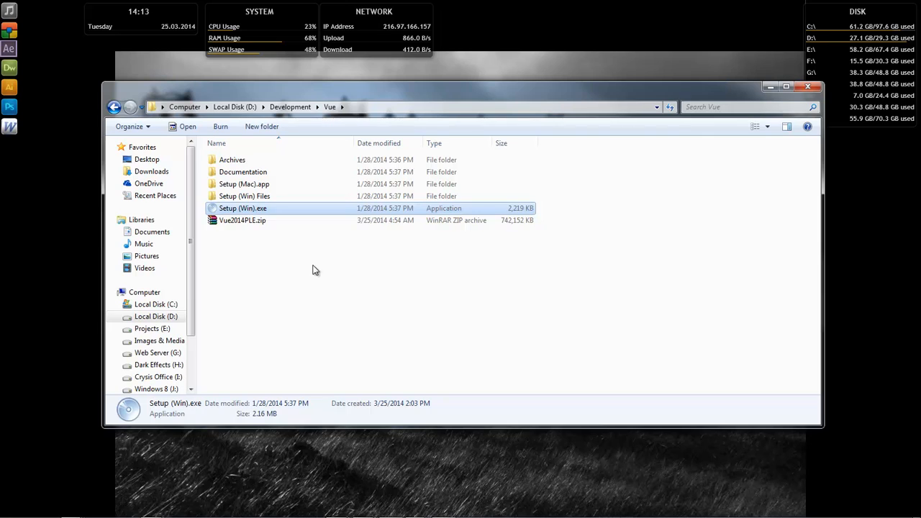
mouse_move(245, 216)
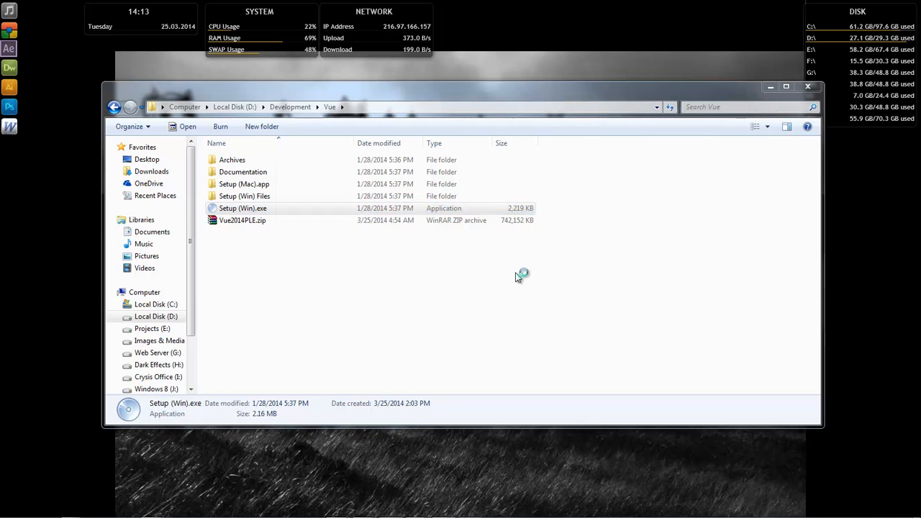
- Run Setup (Win).exe, choose Vue xStream 2014 PLE 64-bit, and accept the license
double_click(242, 208)
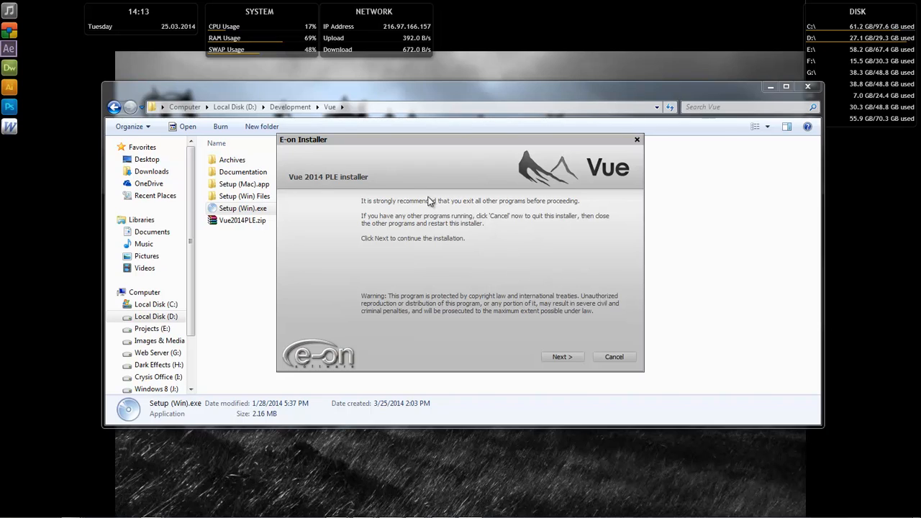
mouse_move(341, 220)
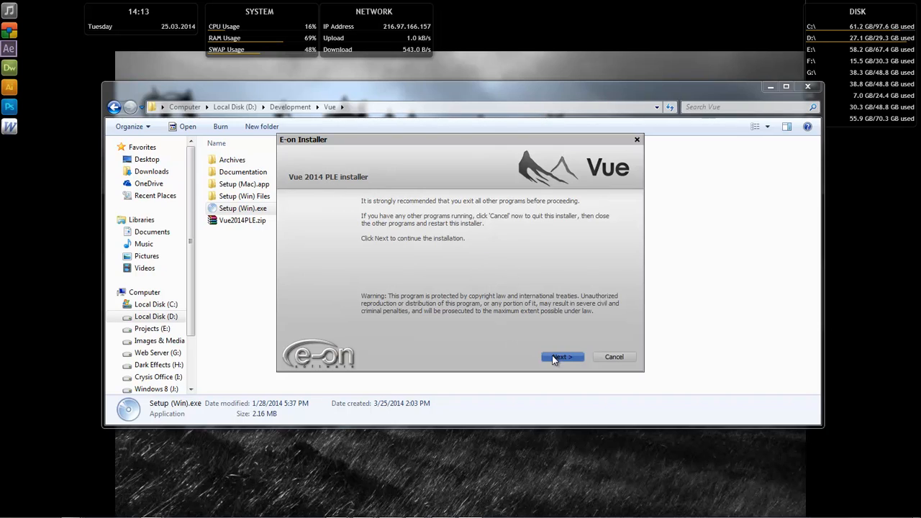
click(563, 357)
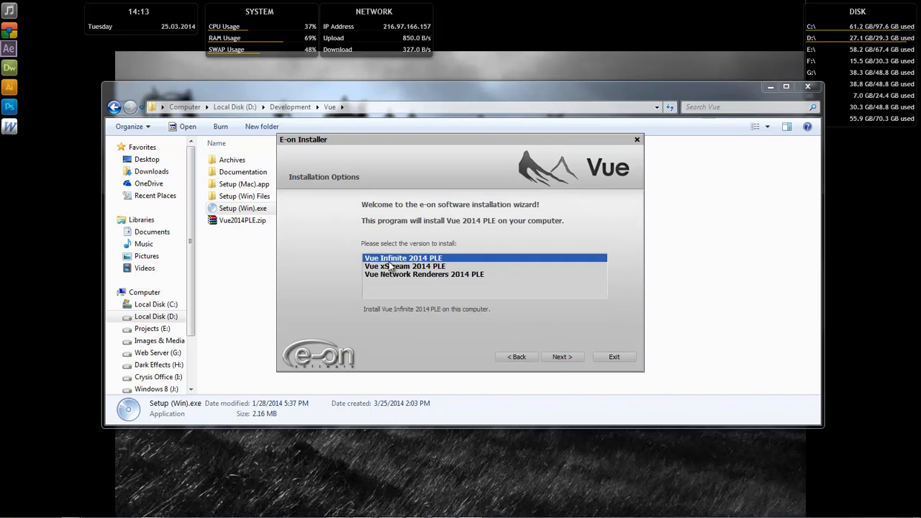
click(404, 265)
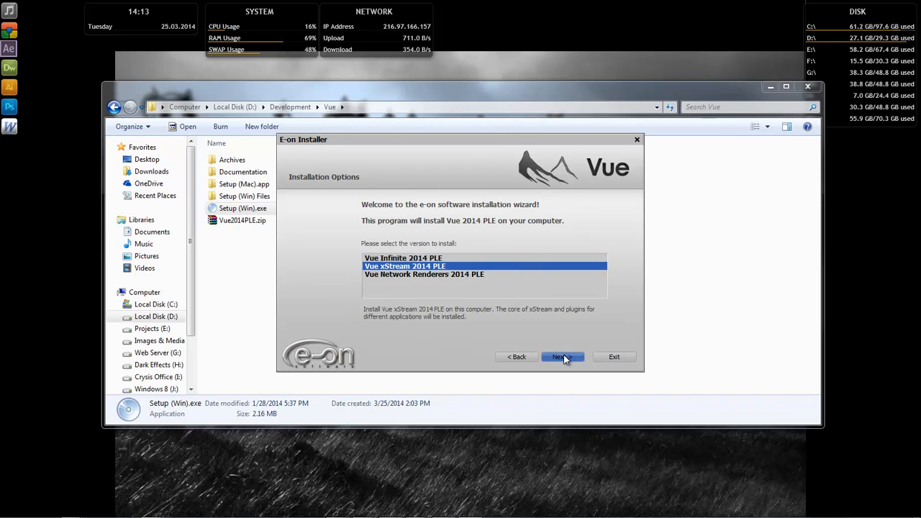
click(561, 357)
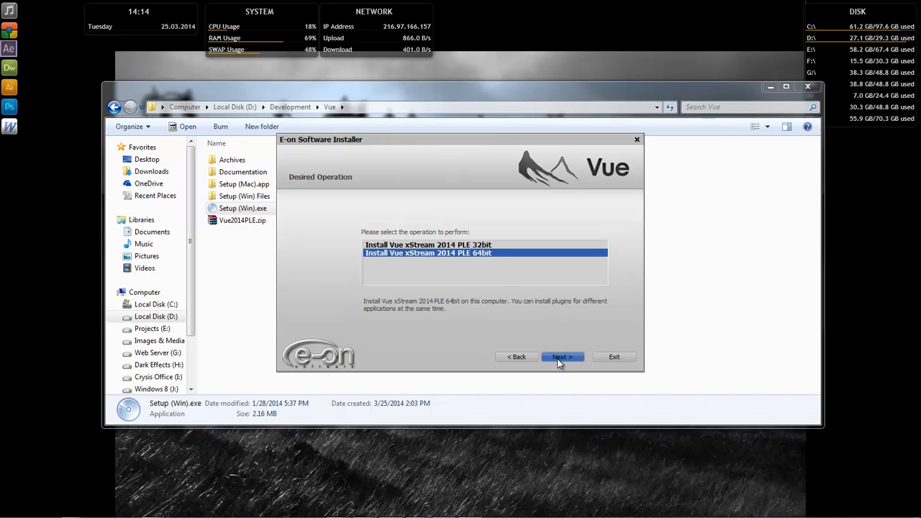
click(562, 357)
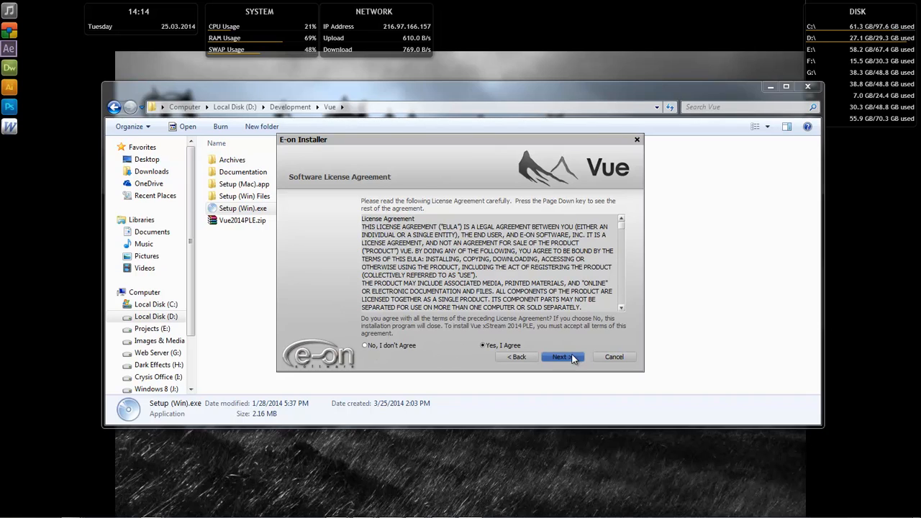
click(563, 357)
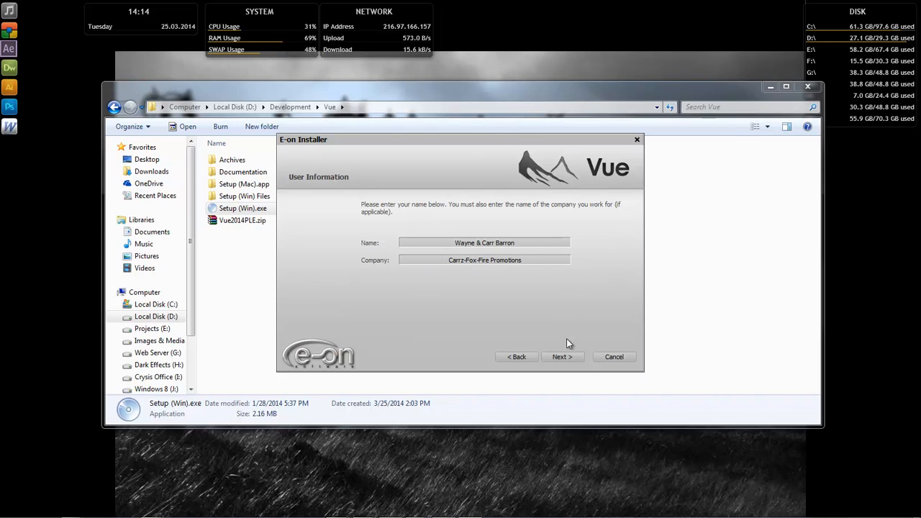
- Enable the 3DSMax 2013 plugin targeting H:\AutoDesk\3ds Max Design 2013
click(562, 356)
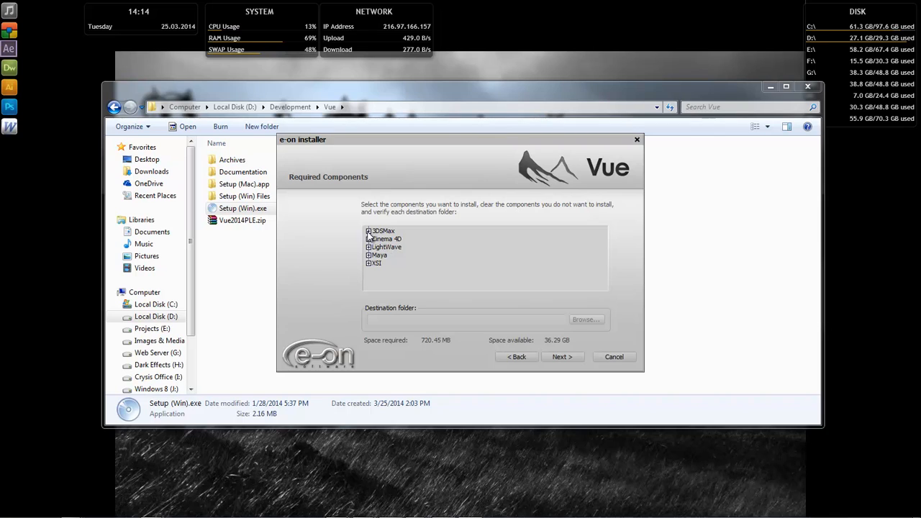
click(369, 231)
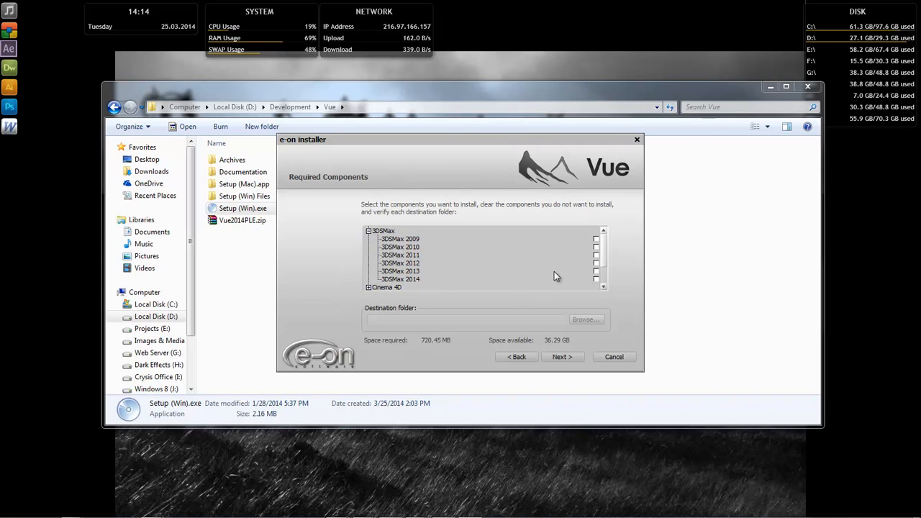
click(597, 271)
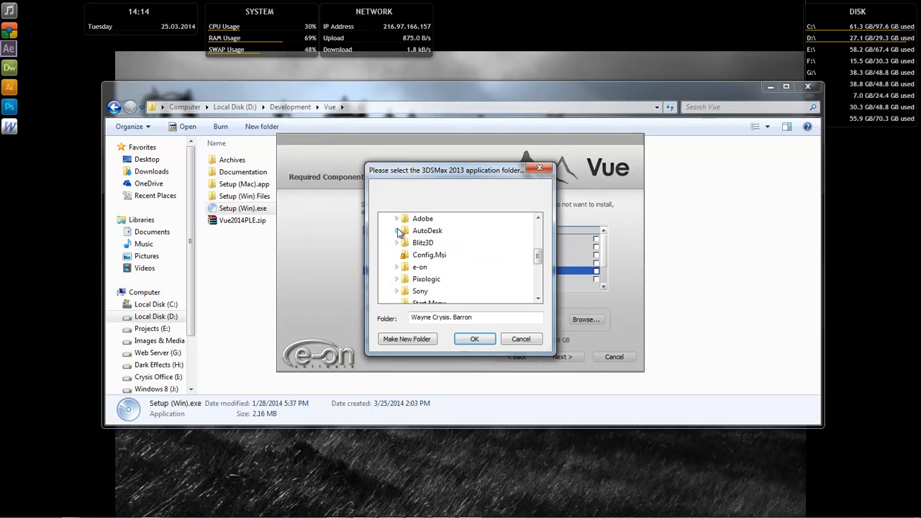
click(449, 291)
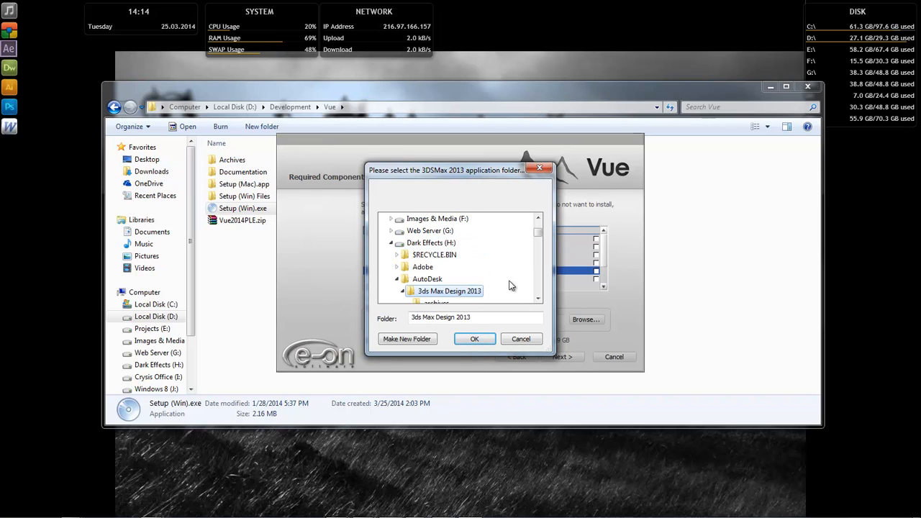
click(475, 339)
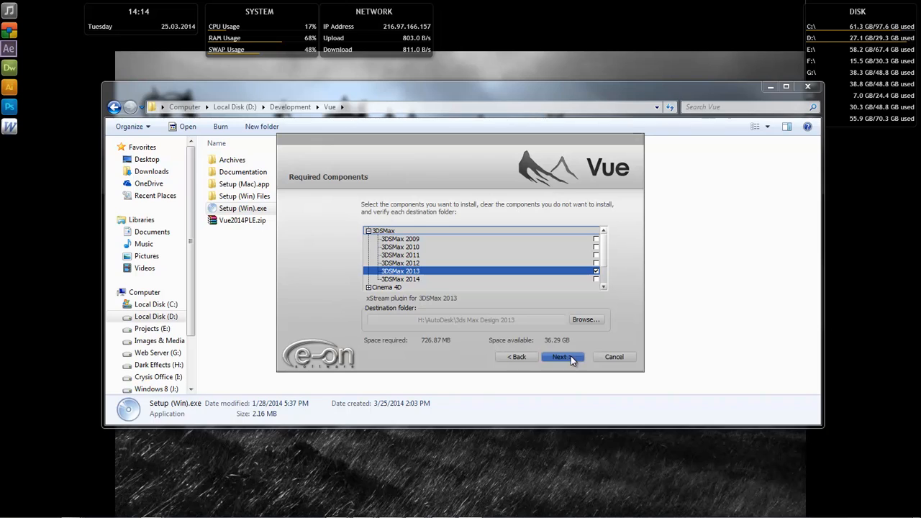
click(560, 357)
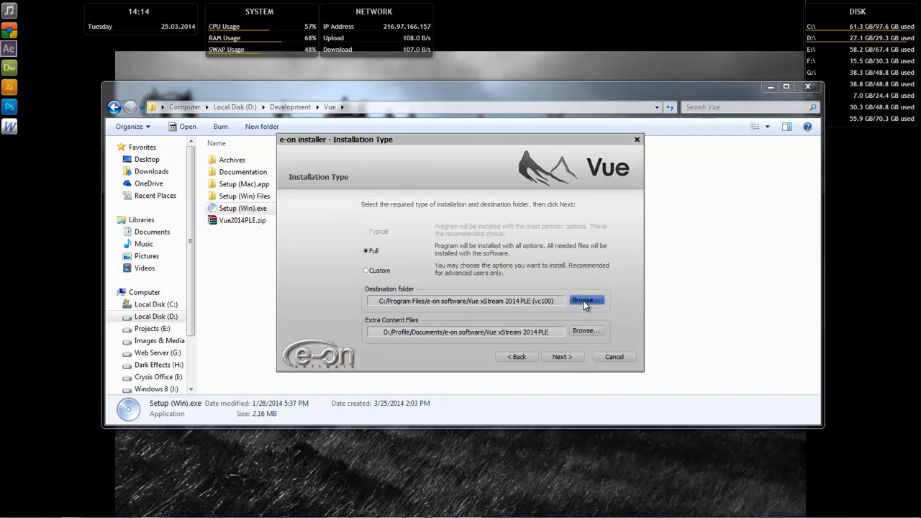
- Install to H:\e-on\Vue 2014 PLE, with extra content in its \Extra subfolder
click(467, 300)
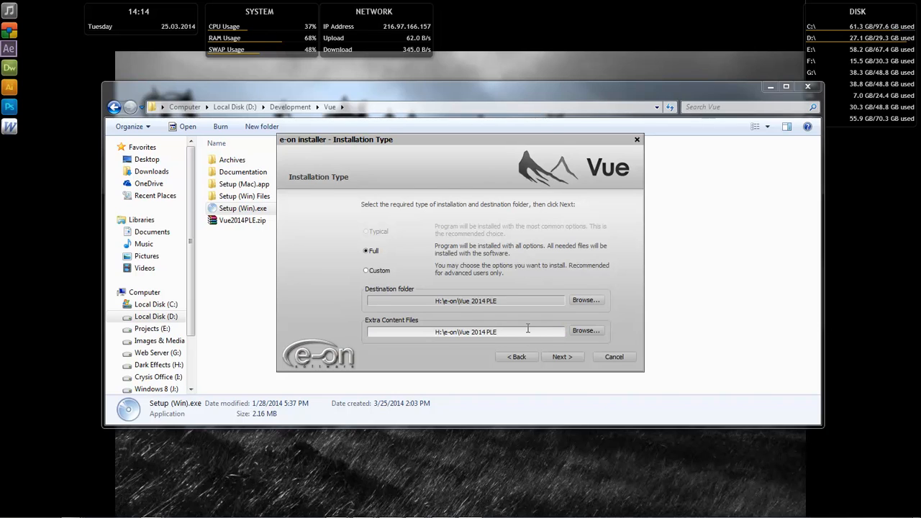
text(\Extra)
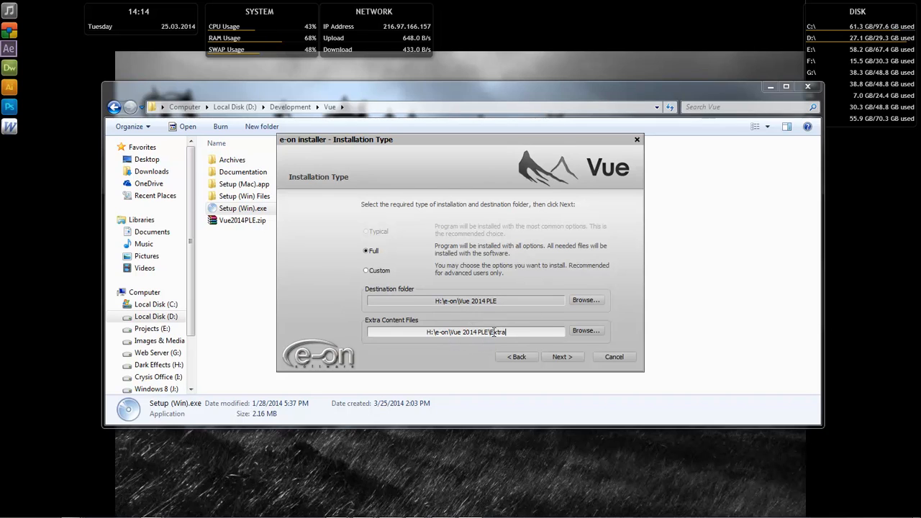
text(\)
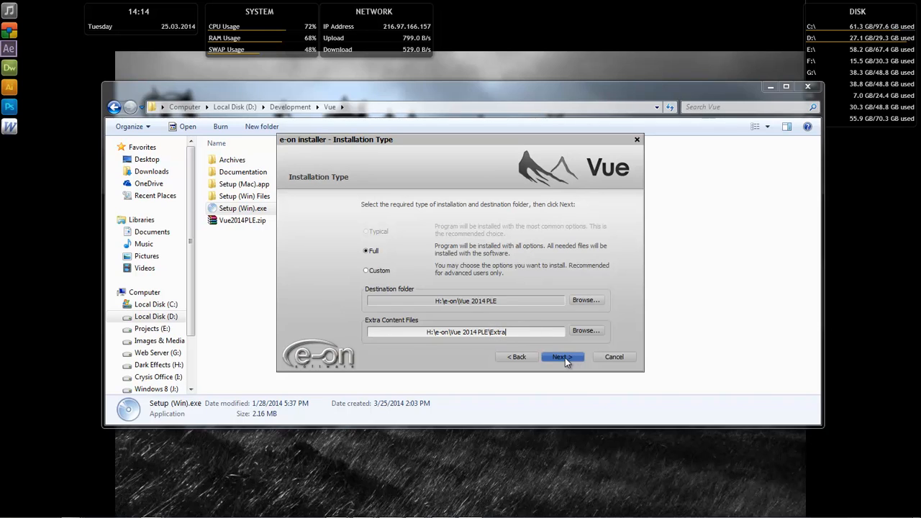
- Accept the MentalRay configuration path and choose V-Ray 2.0 for 3DSMax 2013
click(562, 357)
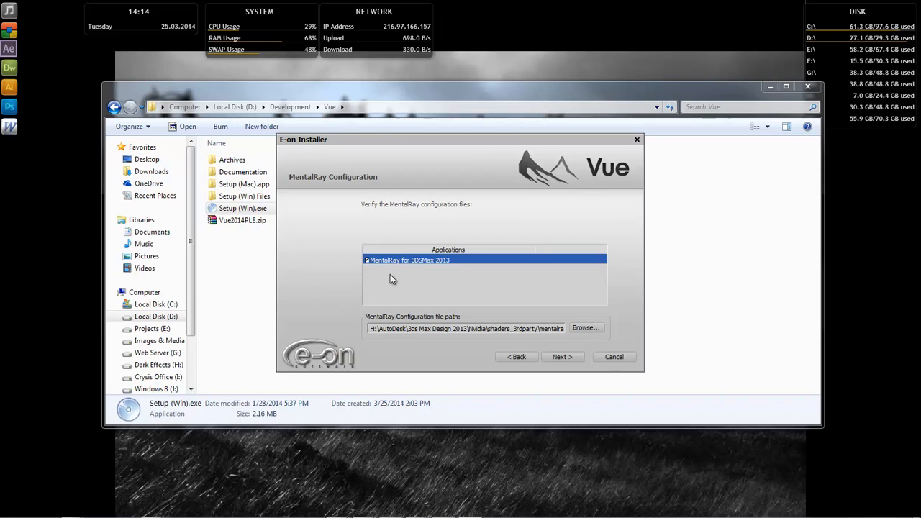
mouse_move(438, 269)
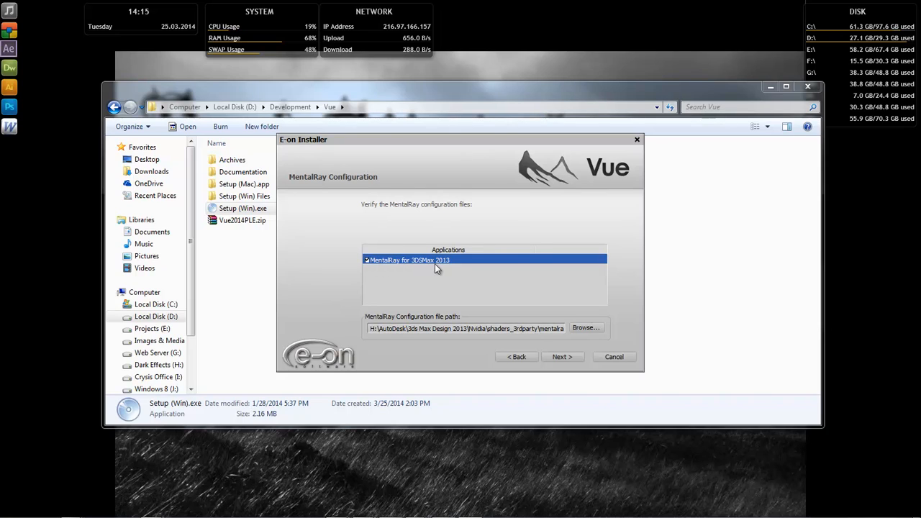
mouse_move(367, 269)
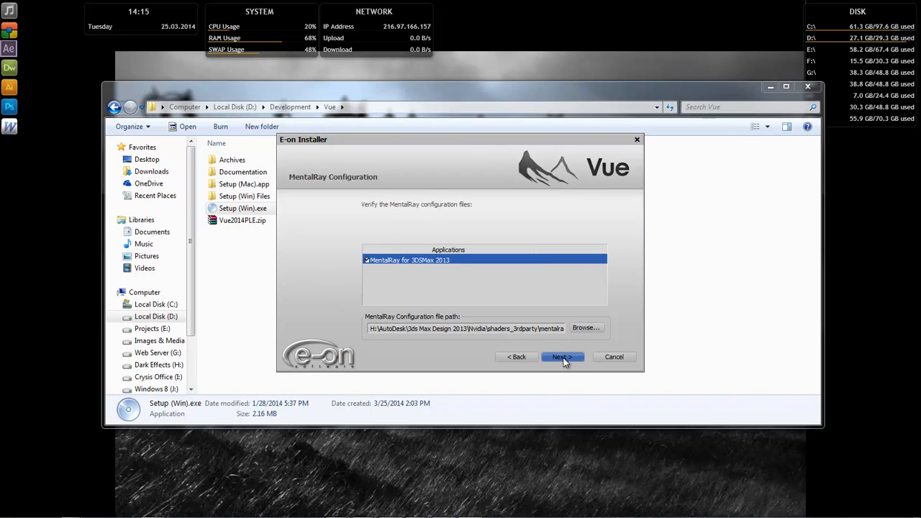
click(562, 357)
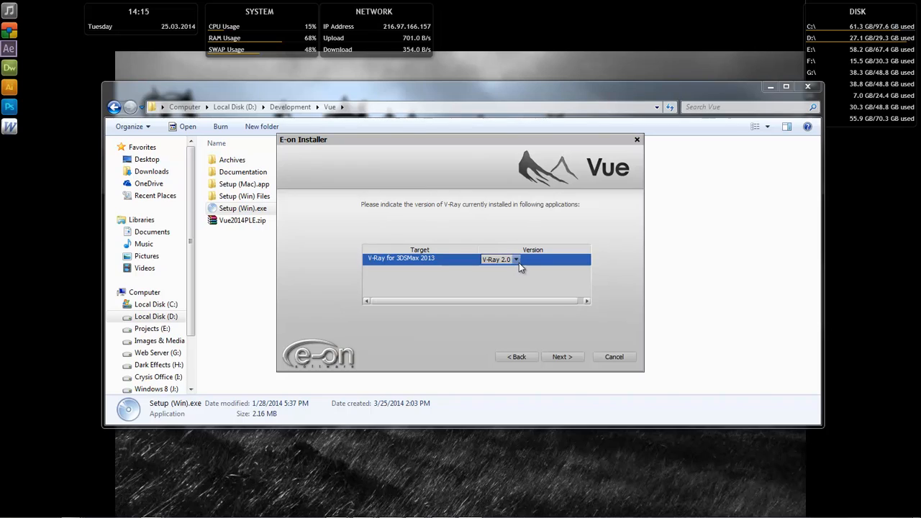
click(515, 259)
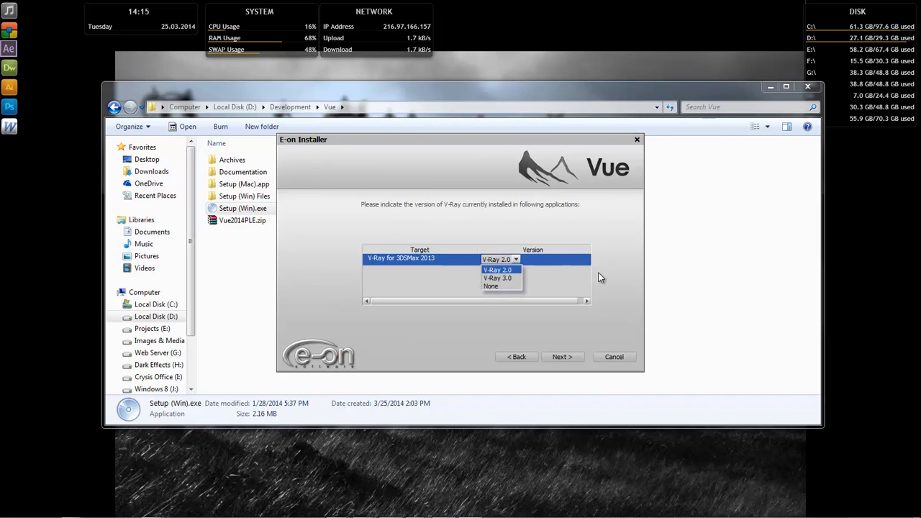
click(499, 259)
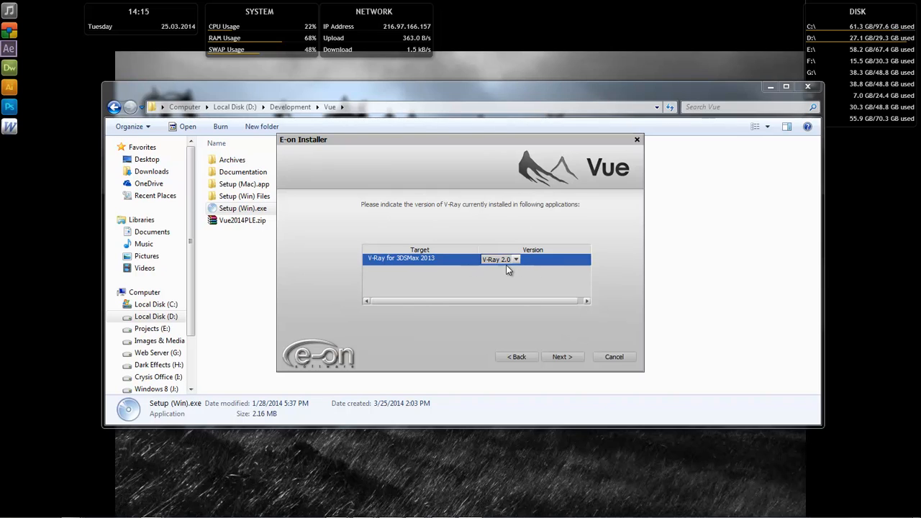
click(562, 357)
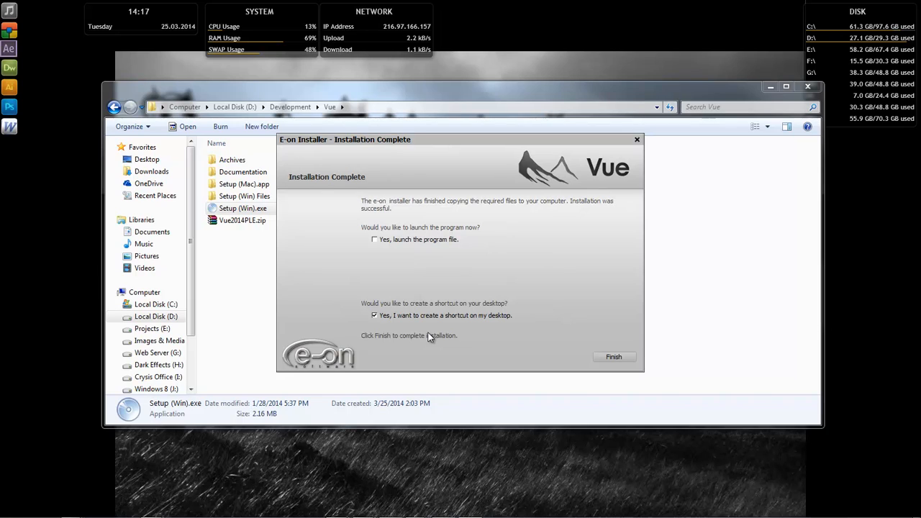
mouse_move(421, 324)
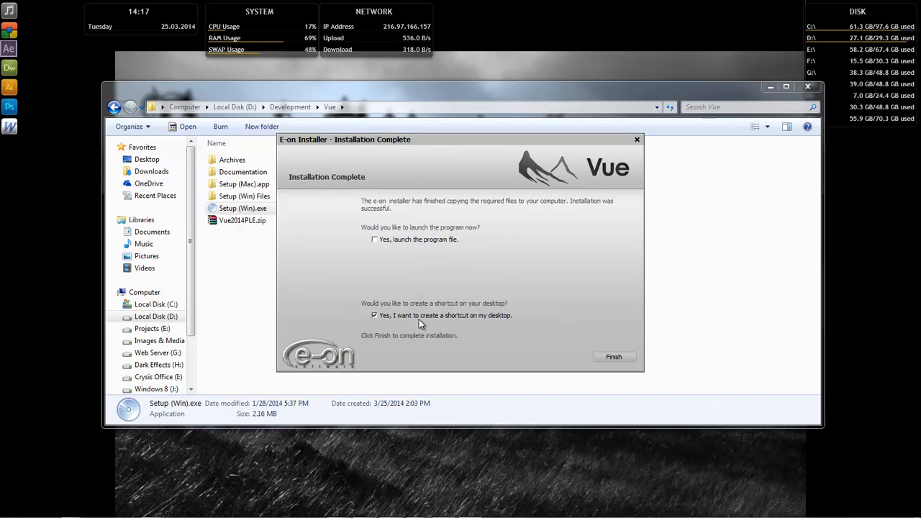
- Untick the desktop shortcut, enable launching the program, and finish the installation
click(374, 315)
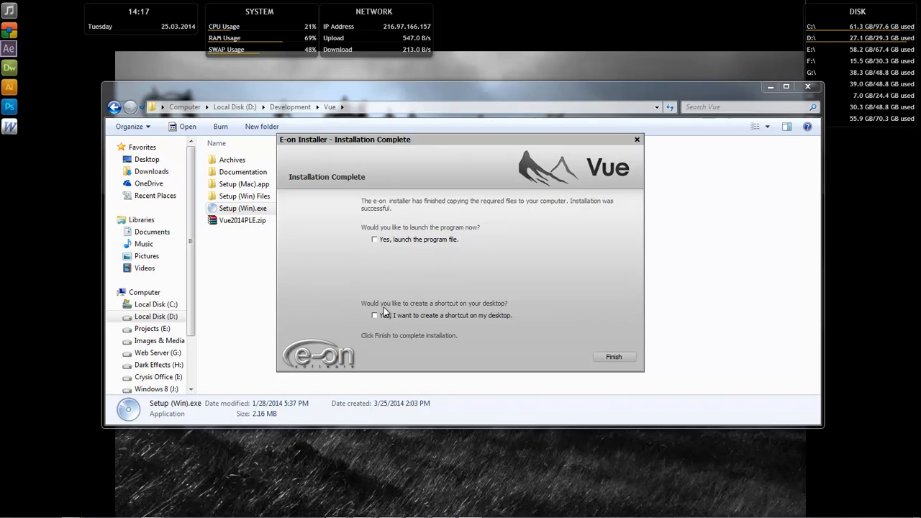
click(374, 315)
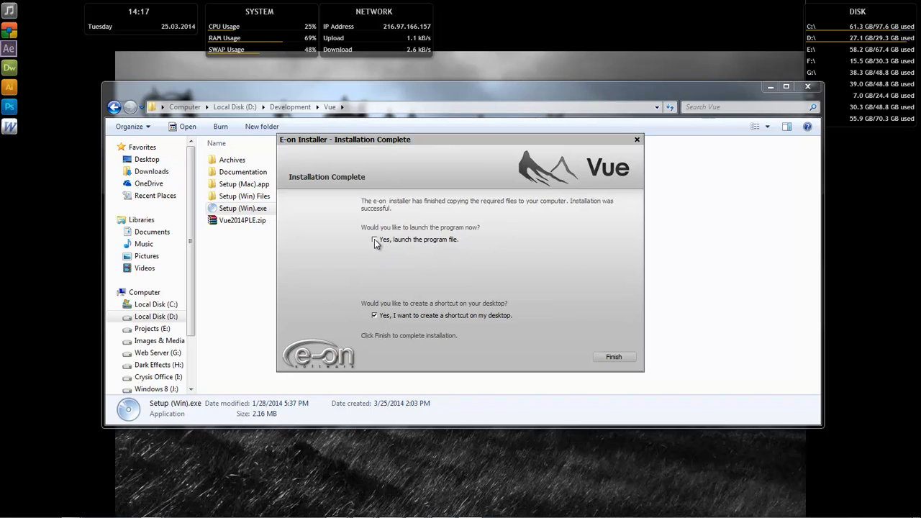
click(375, 239)
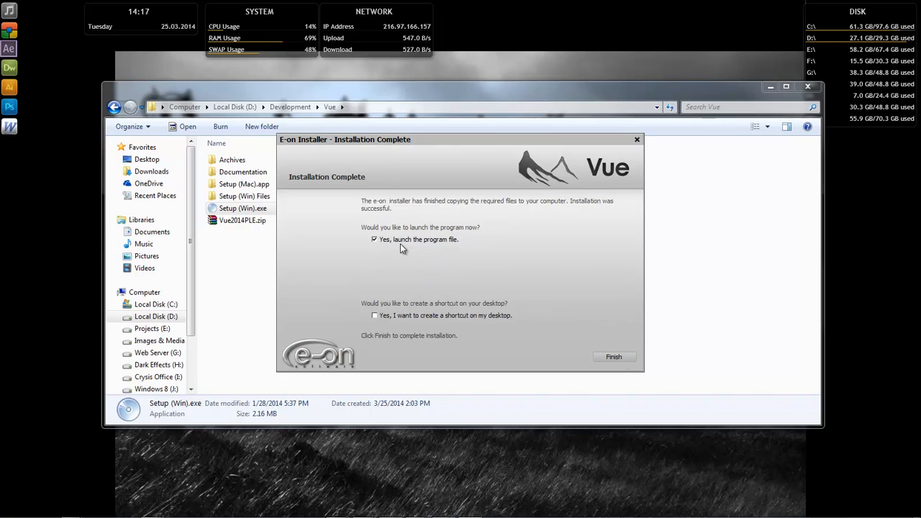
click(613, 357)
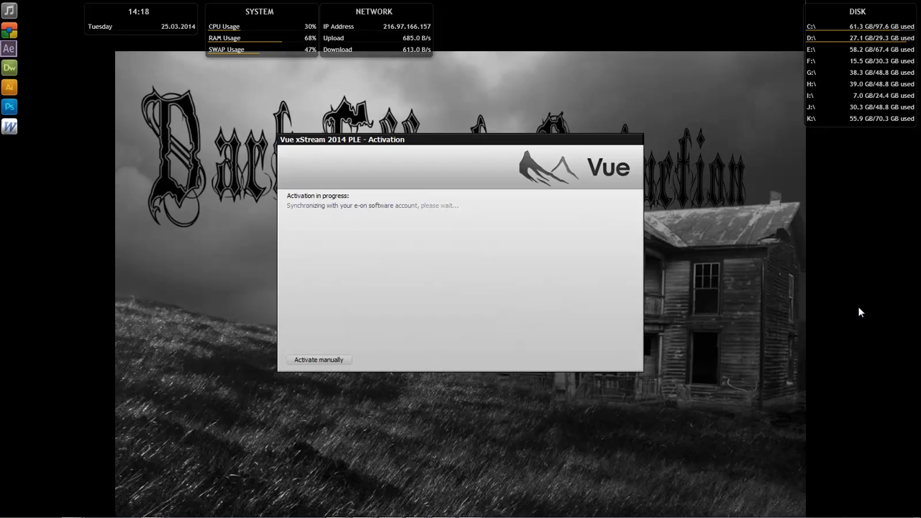
- Activate Vue with the e-on account, memorizing ID and password, and dismiss the success message
click(318, 359)
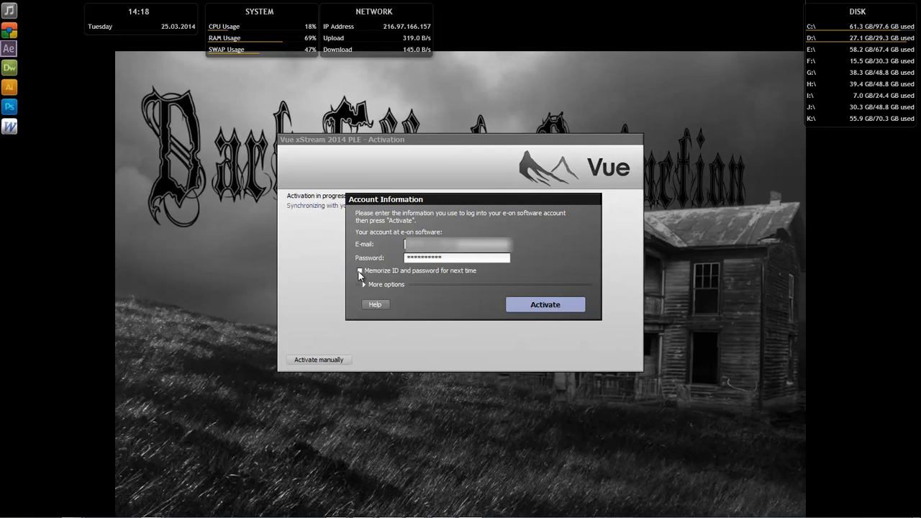
click(360, 271)
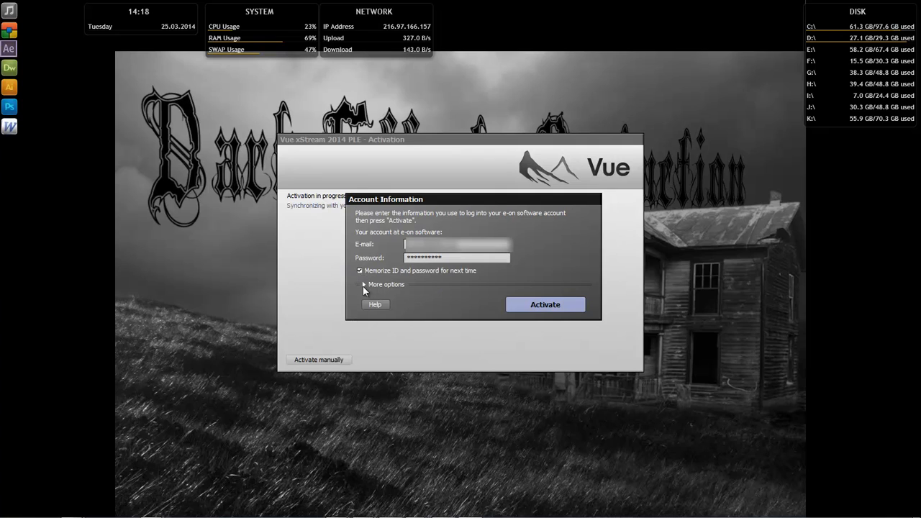
click(364, 285)
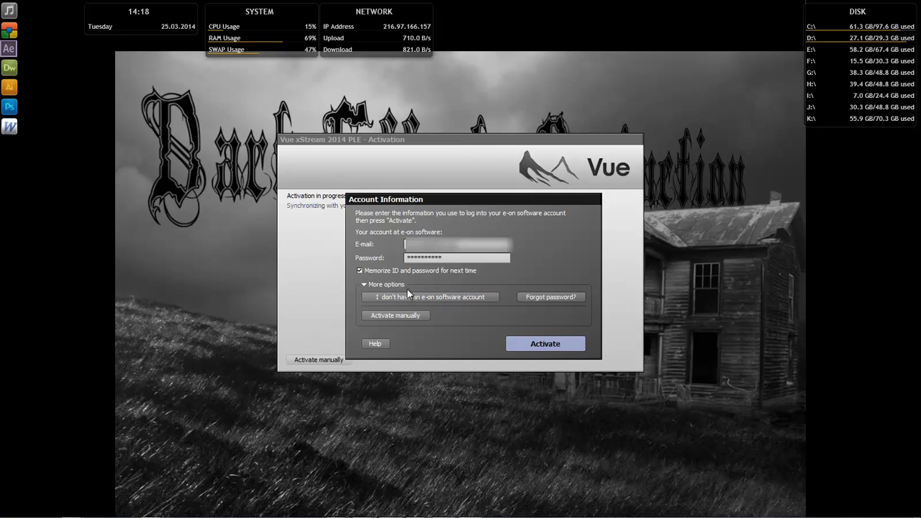
mouse_move(365, 288)
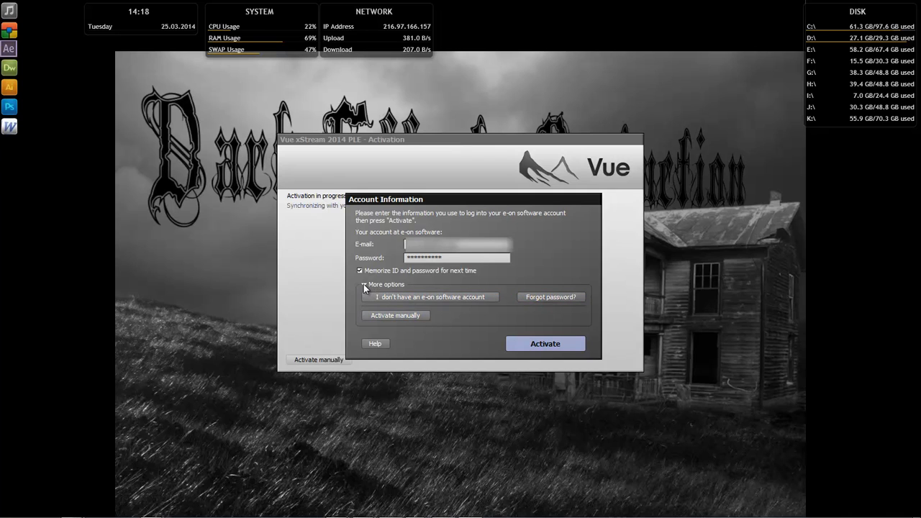
click(544, 344)
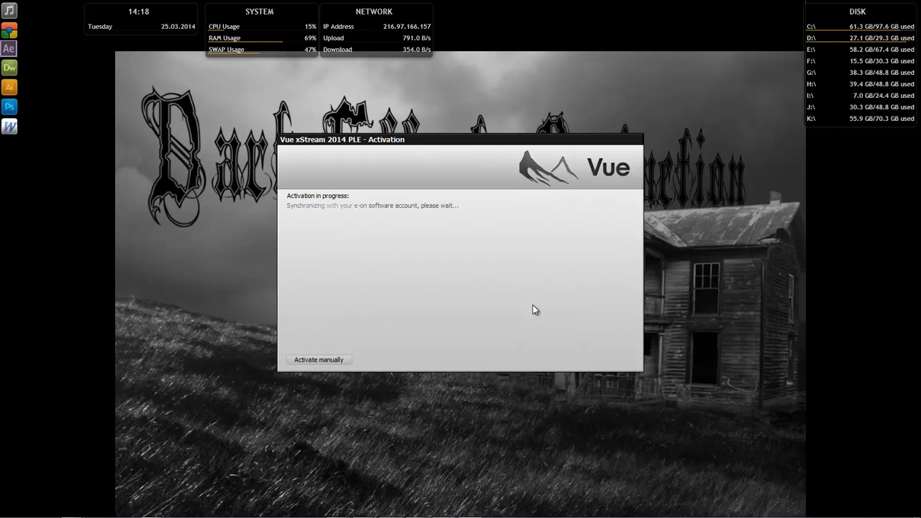
mouse_move(506, 319)
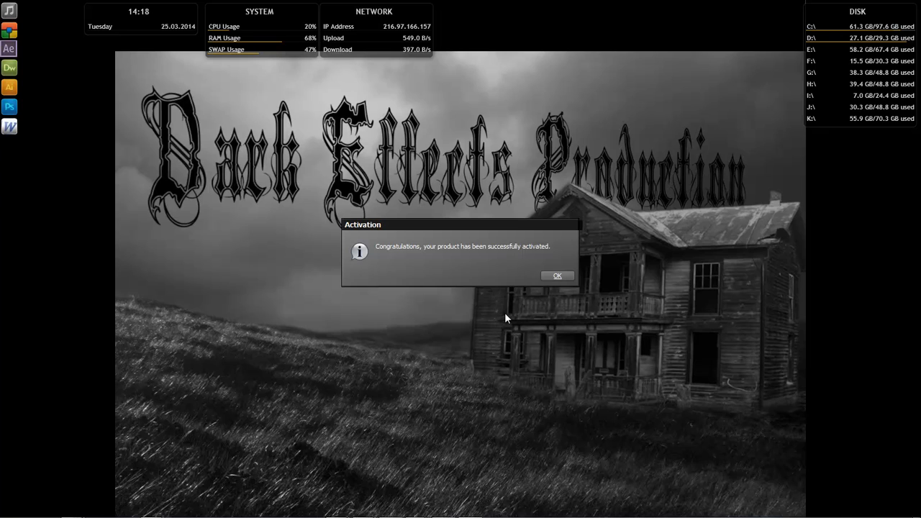
mouse_move(564, 263)
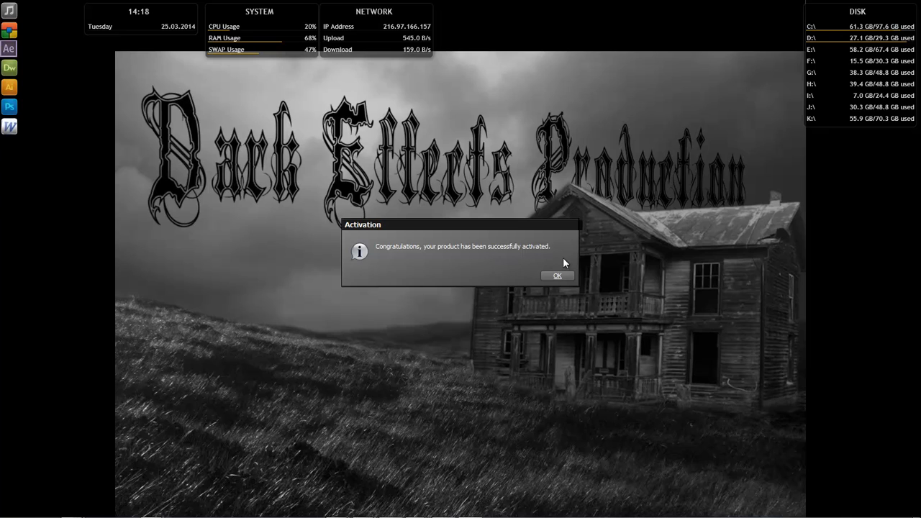
click(558, 276)
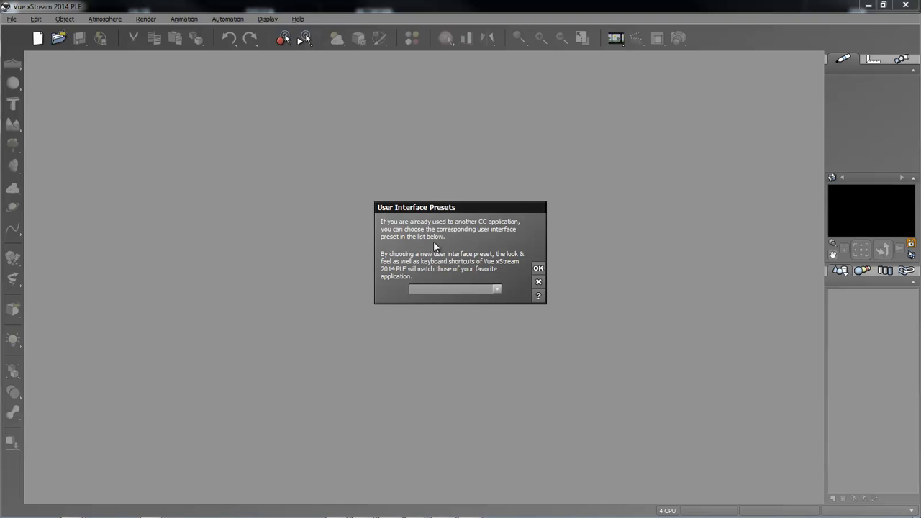
mouse_move(504, 230)
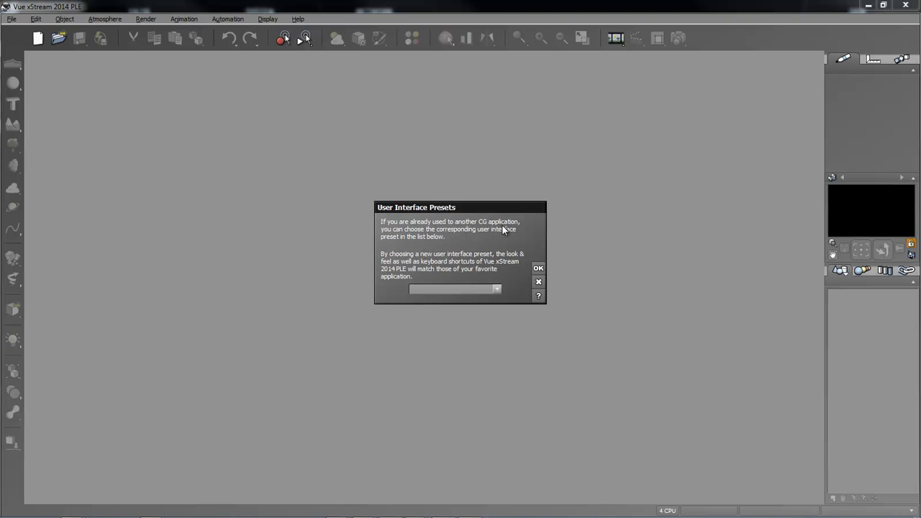
mouse_move(437, 238)
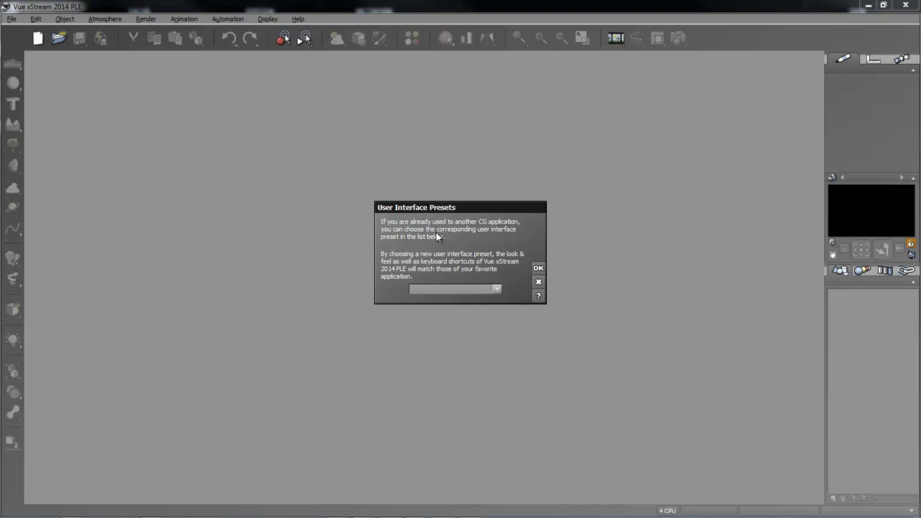
mouse_move(416, 239)
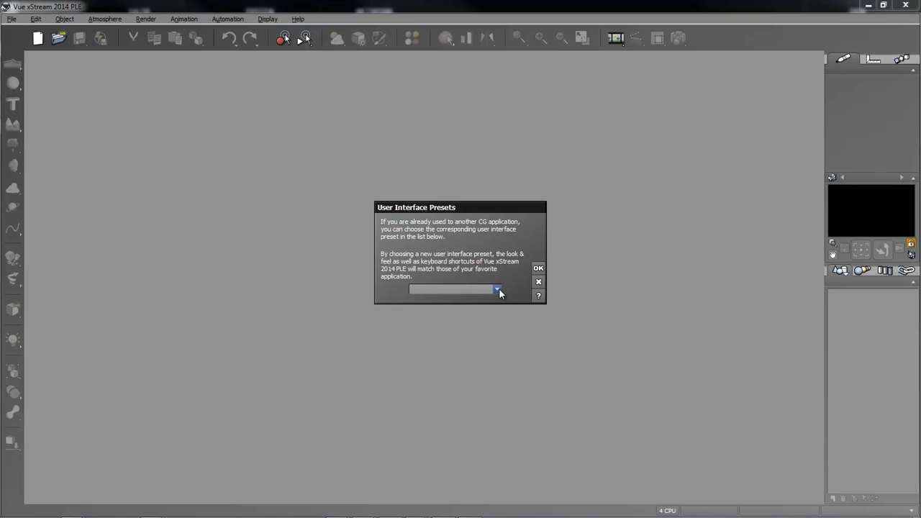
- Choose the 3DSMax user interface preset and apply it
click(496, 291)
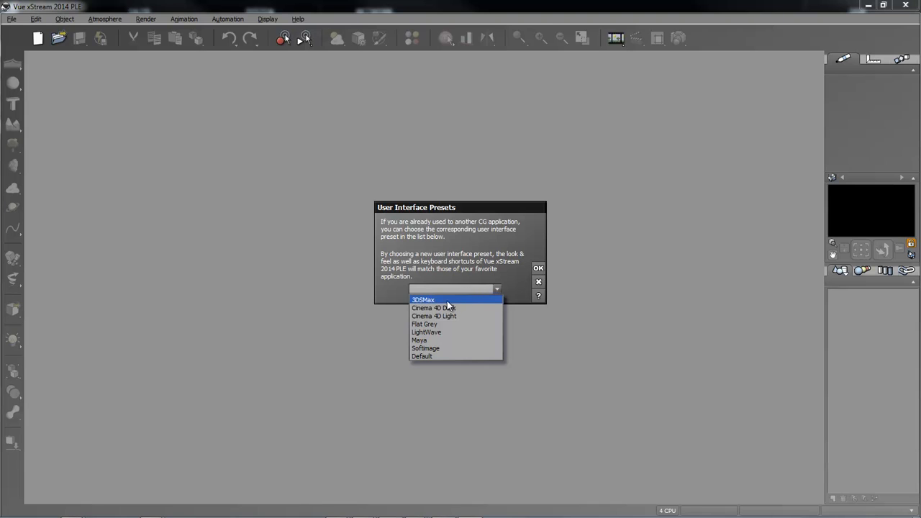
click(423, 299)
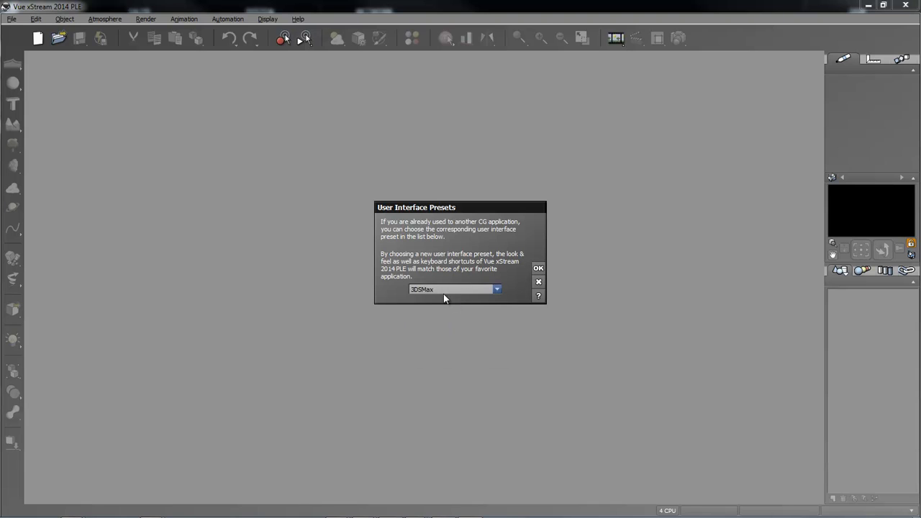
click(538, 268)
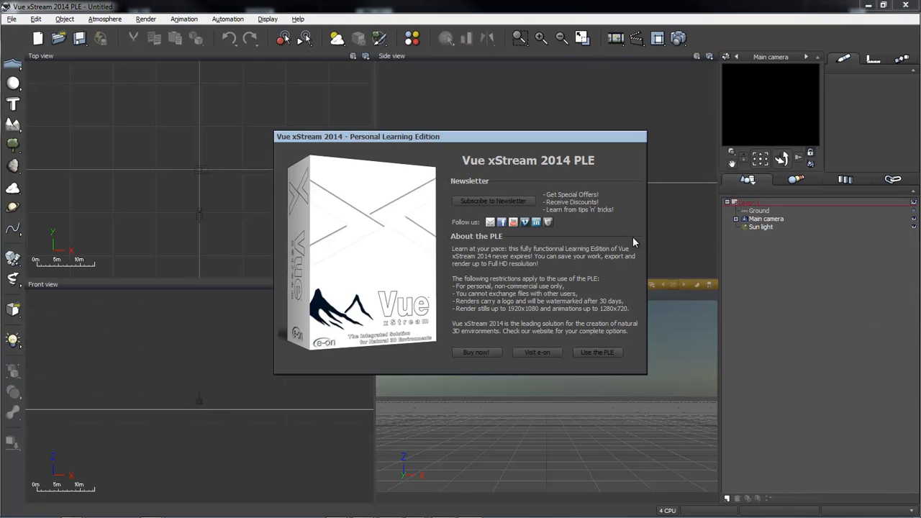
- Move the Personal Learning Edition window aside, then choose 'Use the PLE'
drag(461, 137, 416, 108)
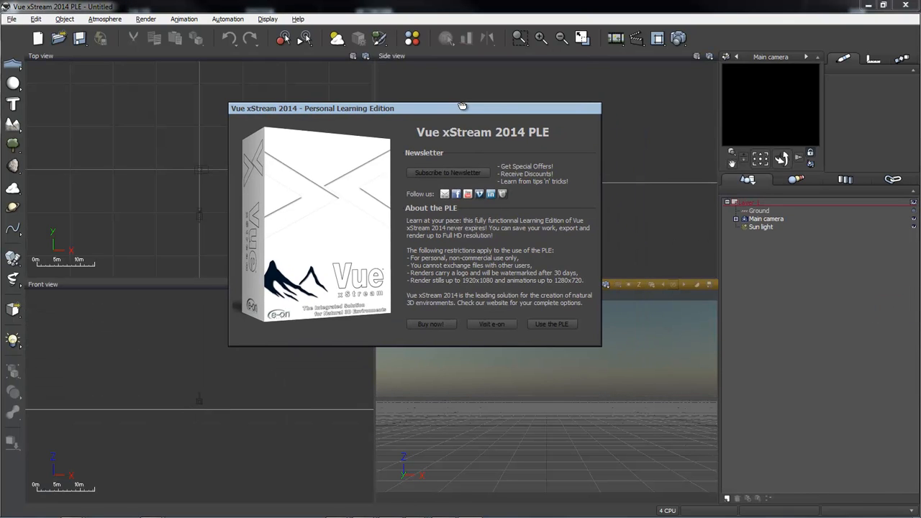
mouse_move(434, 280)
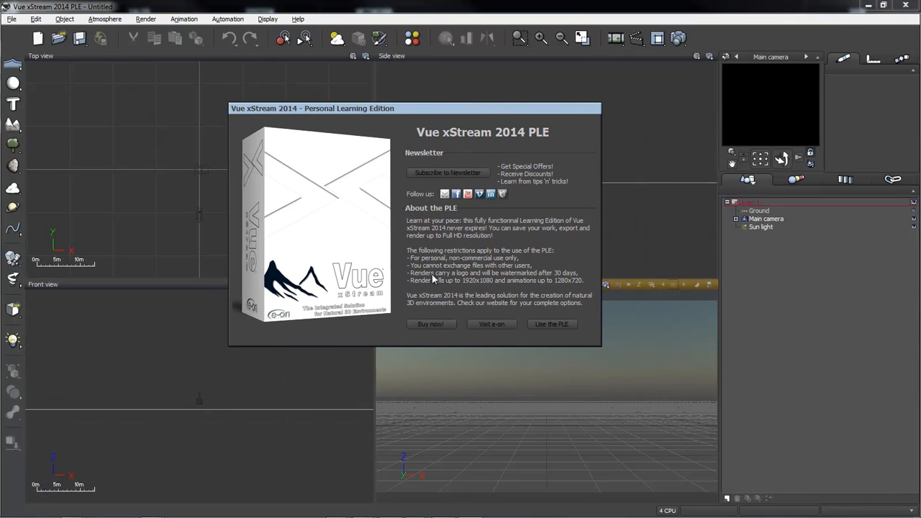
mouse_move(357, 285)
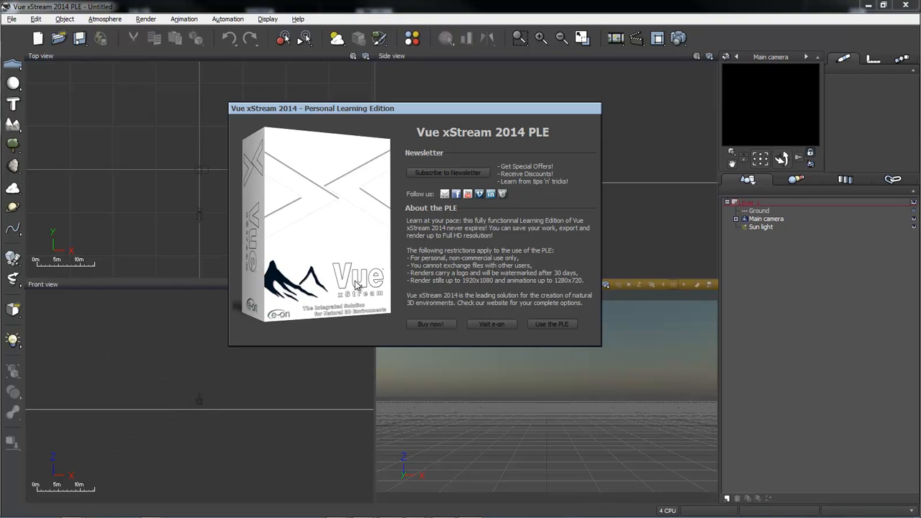
mouse_move(446, 299)
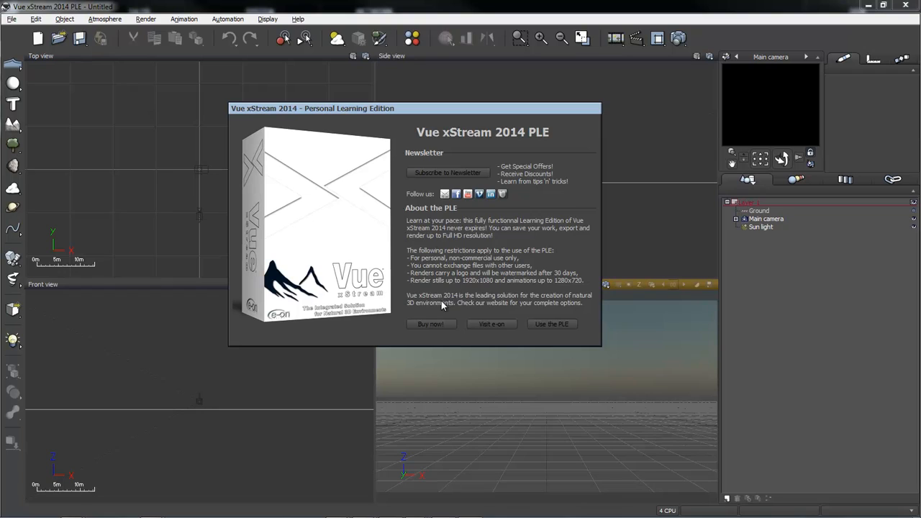
mouse_move(331, 312)
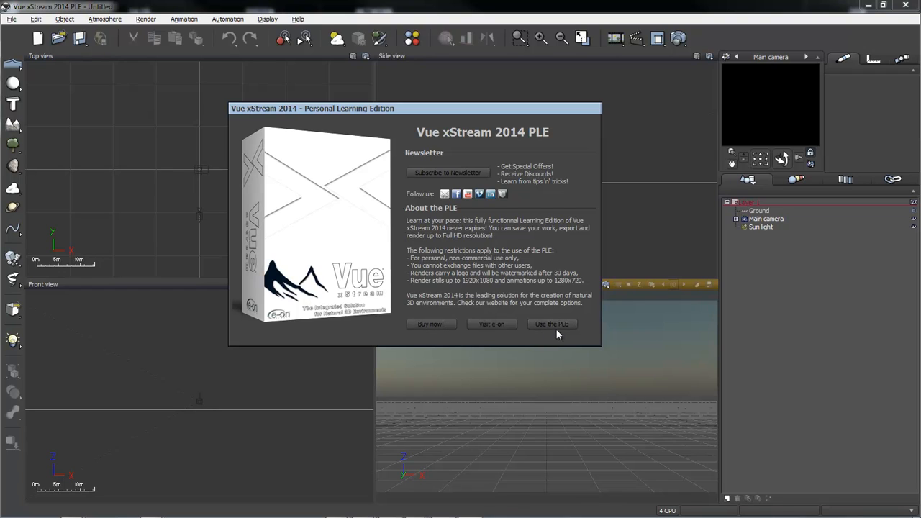
click(552, 323)
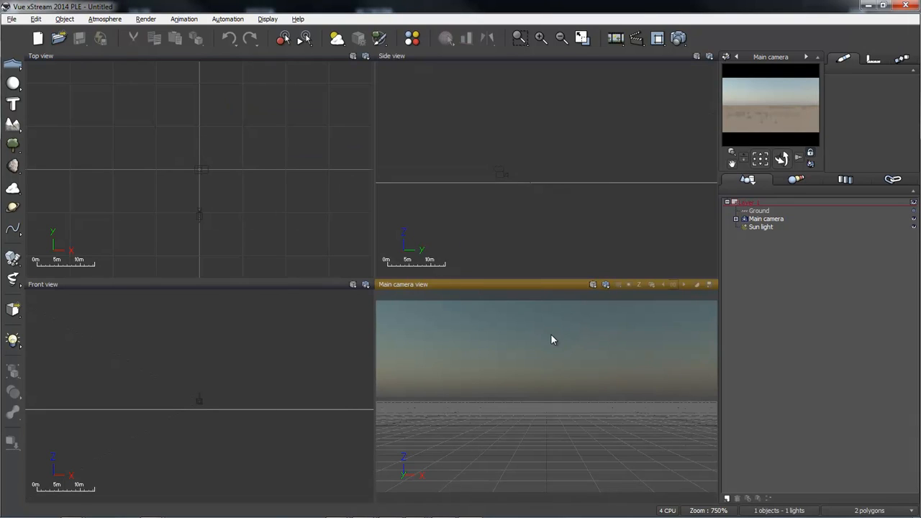
mouse_move(563, 338)
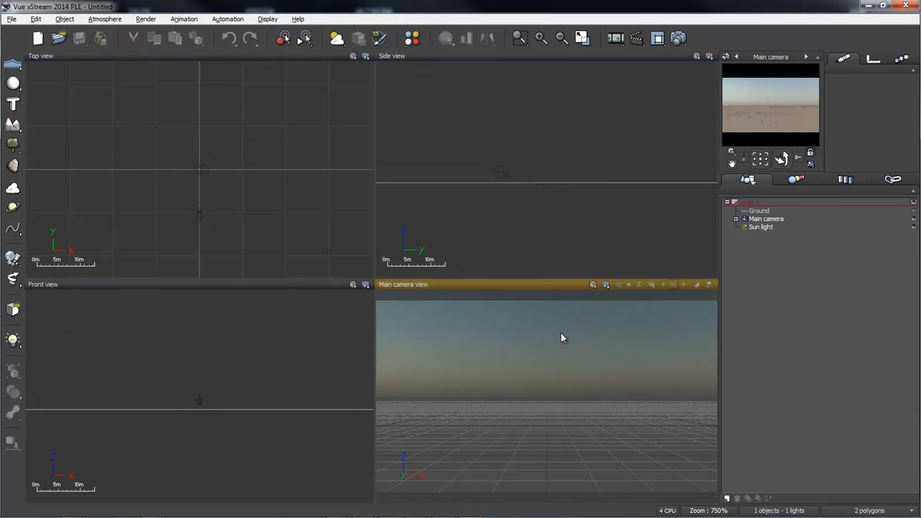